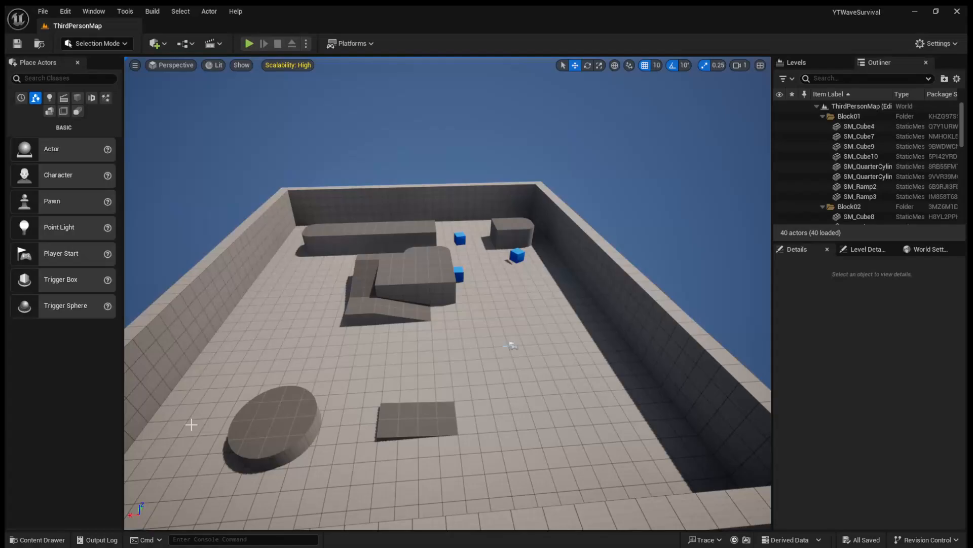
# Browse ThirdPerson and its Input subfolder in the Content Drawer, then start Play In Editor
pyautogui.click(37, 539)
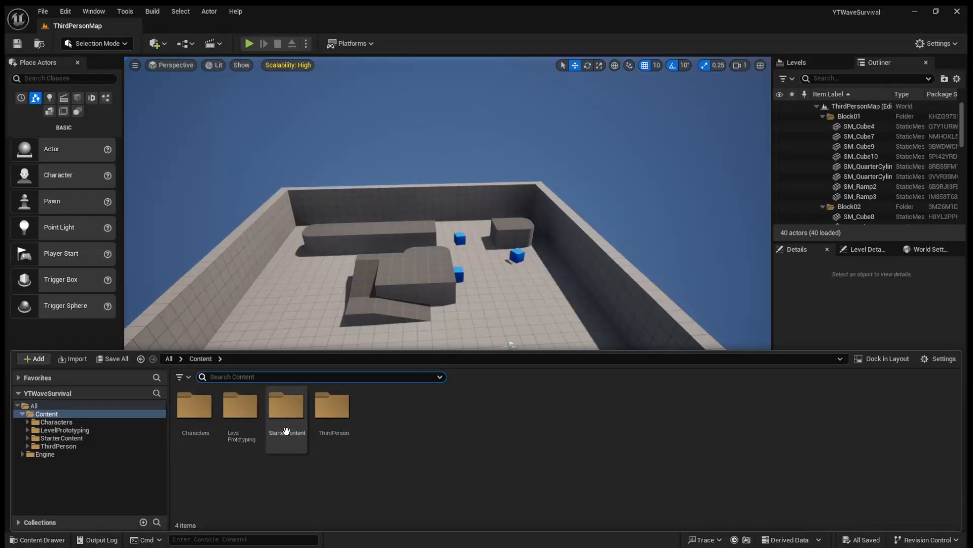
pyautogui.moveTo(292, 434)
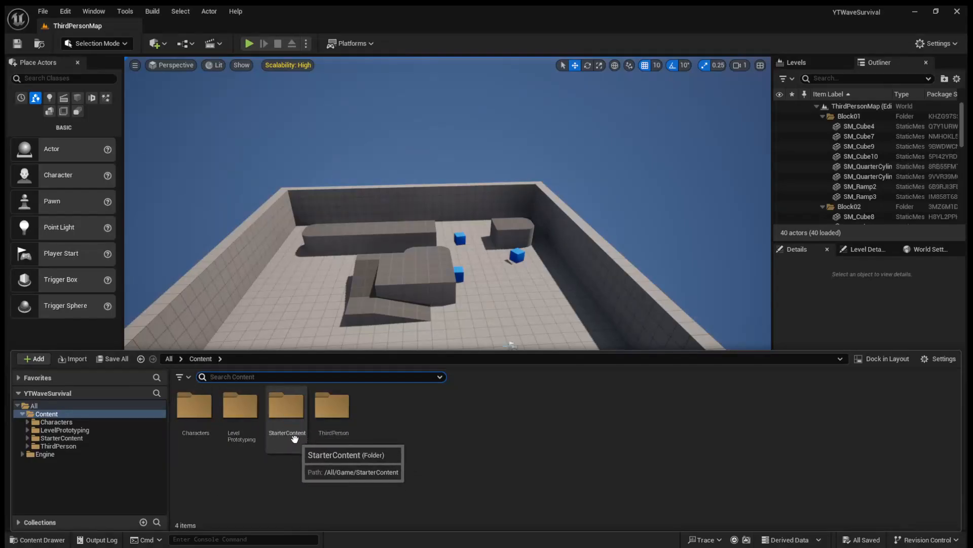
pyautogui.moveTo(357, 404)
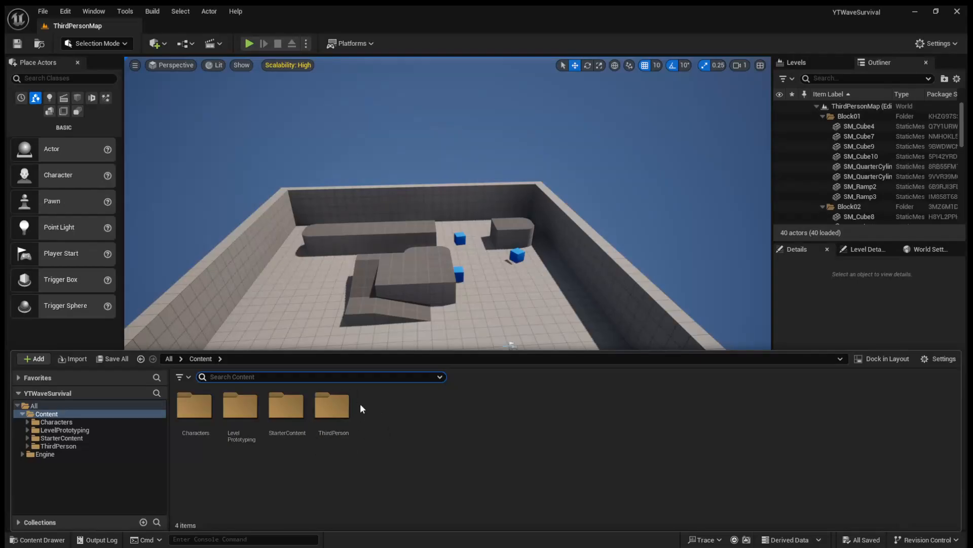
pyautogui.doubleClick(333, 406)
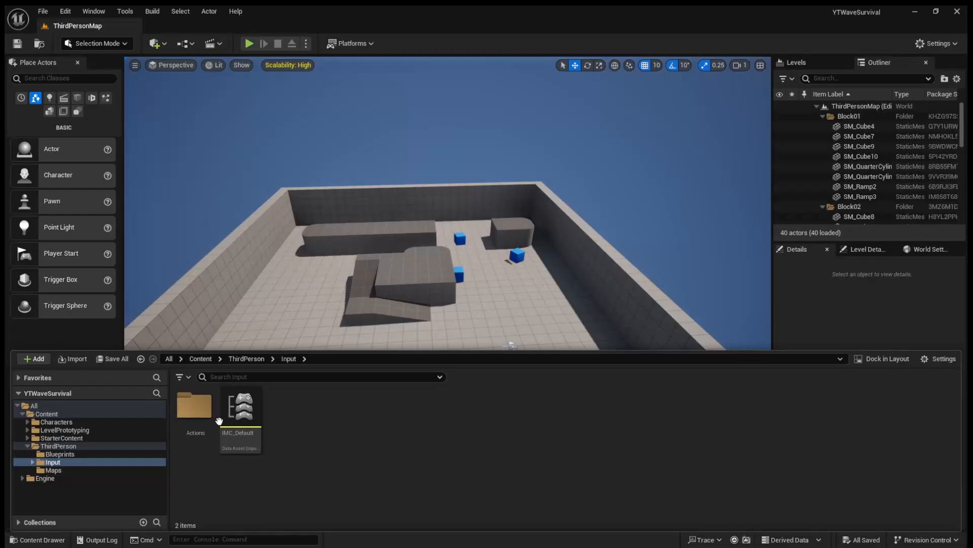
pyautogui.click(246, 359)
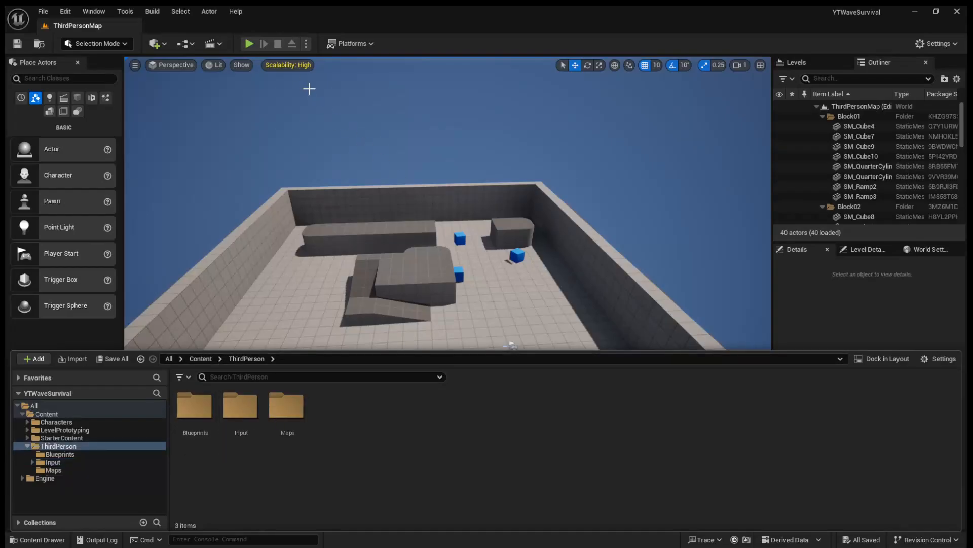
pyautogui.click(249, 44)
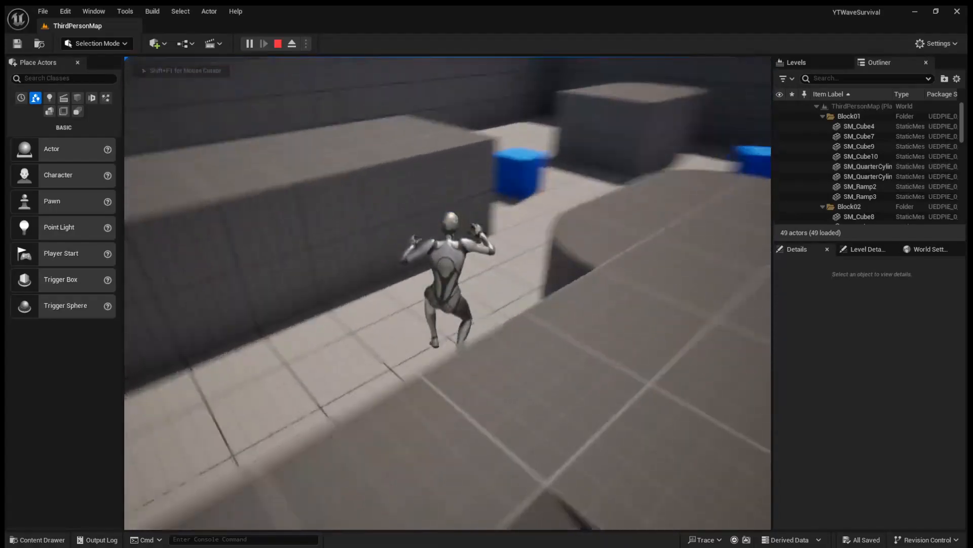
# Stop Play In Editor and return the Content Drawer to the top-level Content folder
pyautogui.click(277, 43)
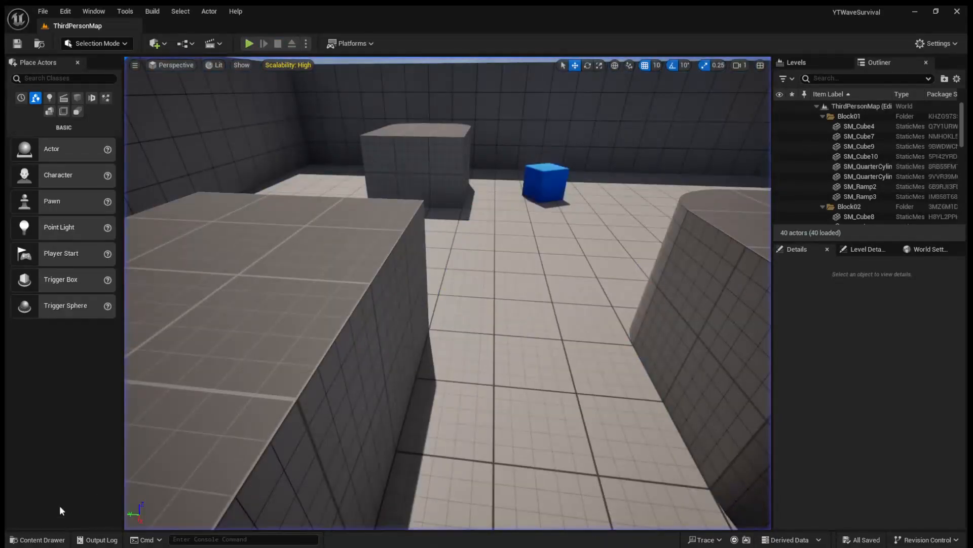
pyautogui.click(37, 538)
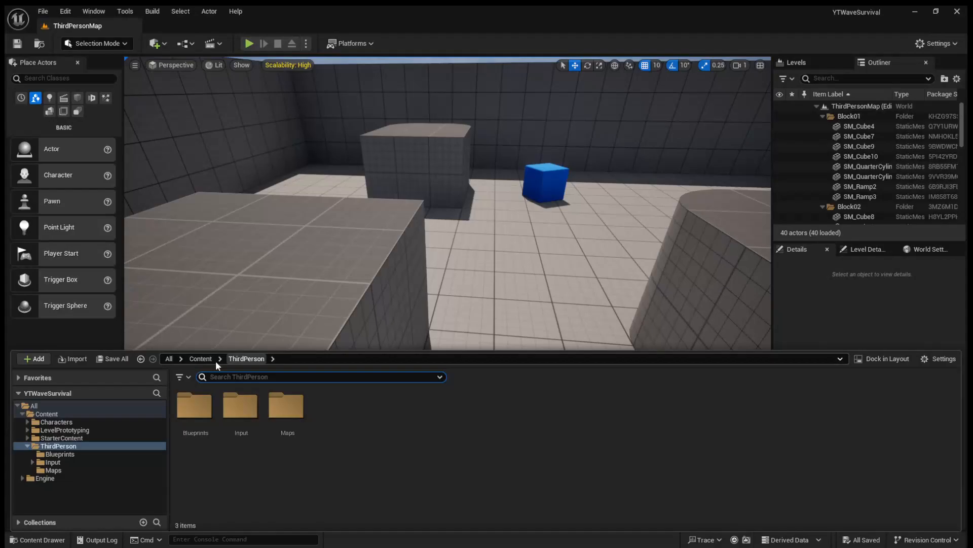
pyautogui.click(199, 358)
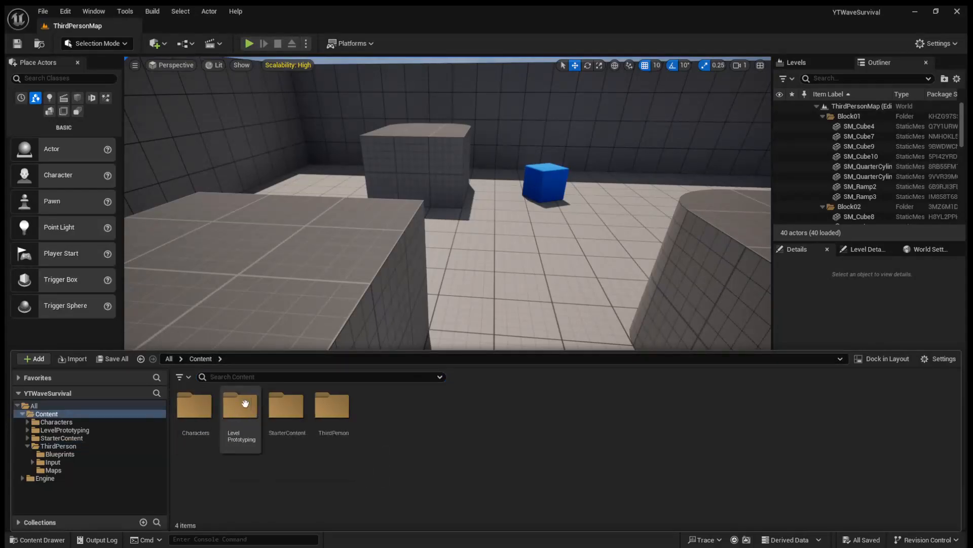
pyautogui.moveTo(409, 431)
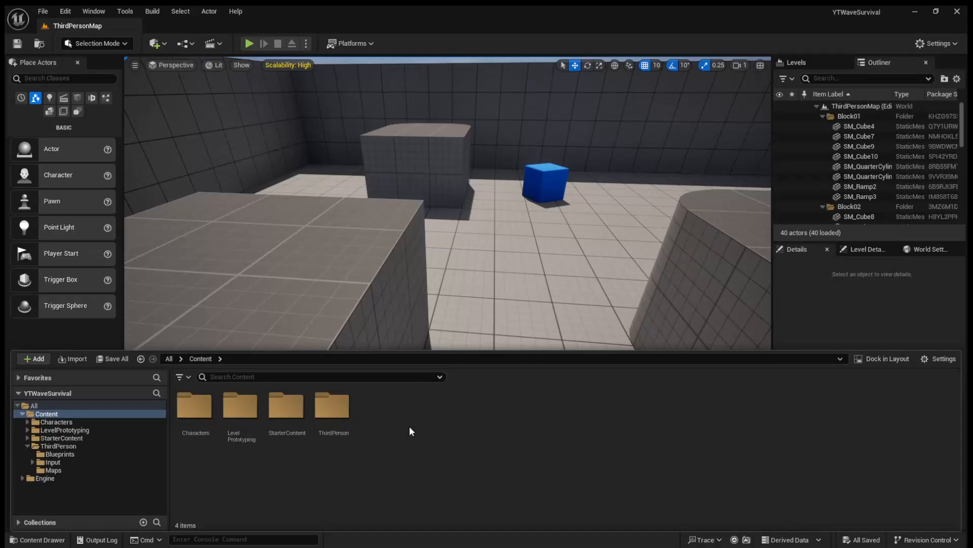
pyautogui.moveTo(406, 432)
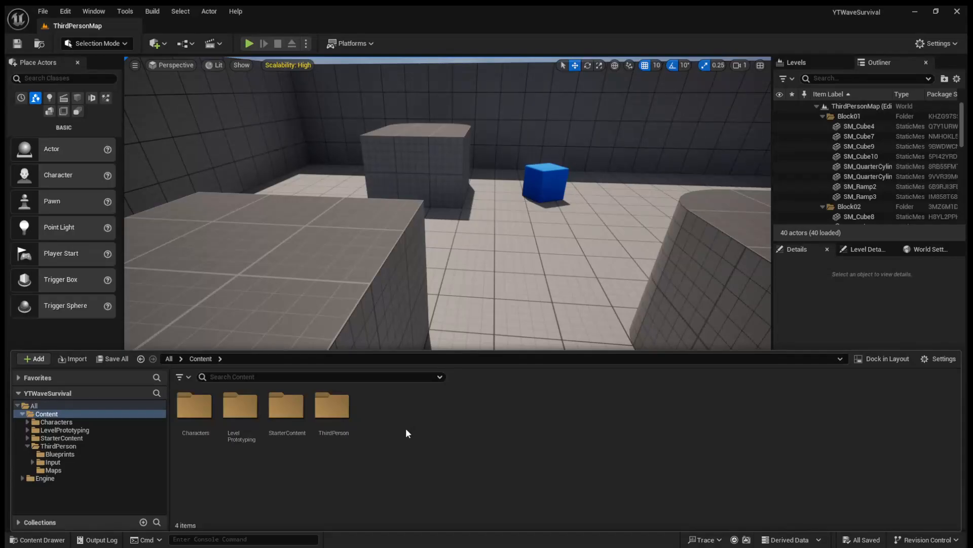
pyautogui.moveTo(333, 410)
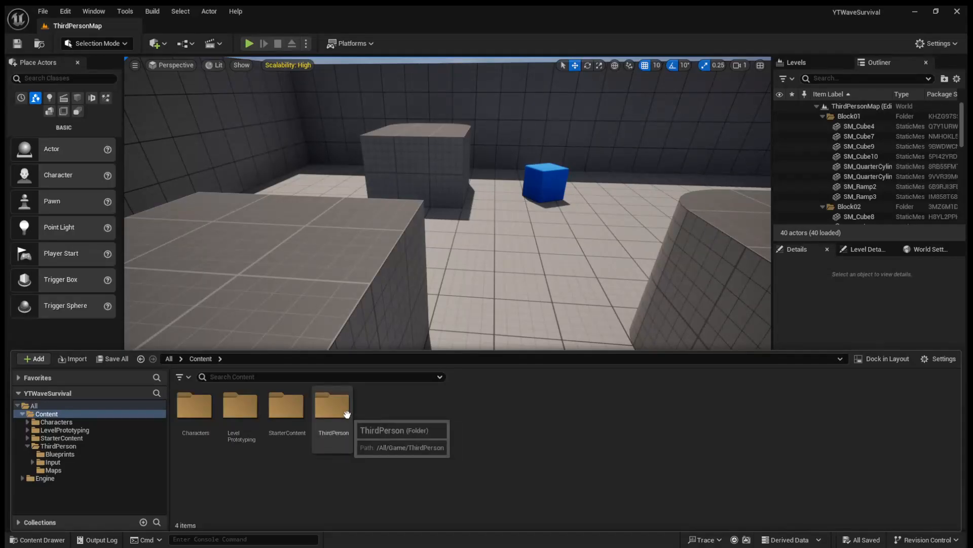
# Rename ThirdPerson to 'Game', accept the warning, and open the leftover ThirdPerson folder
pyautogui.rightClick(332, 412)
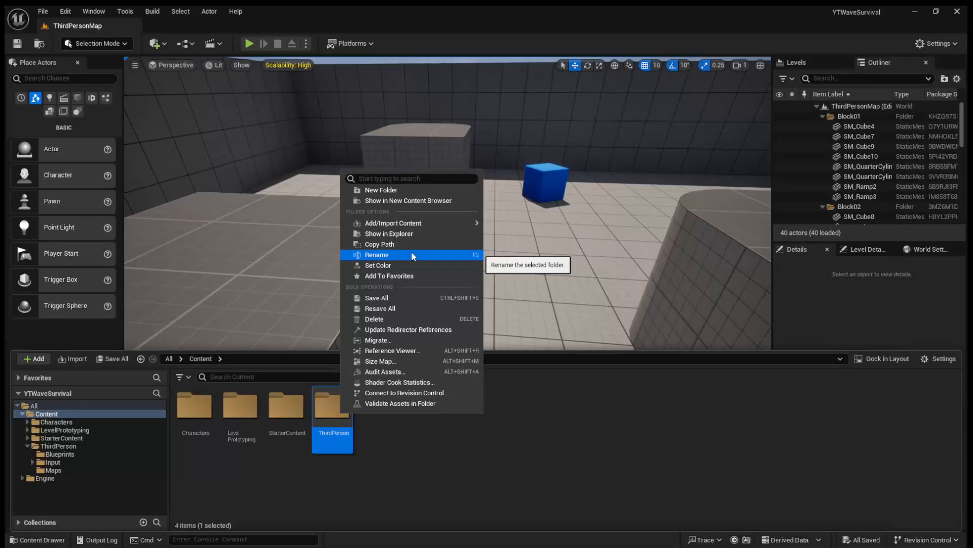
pyautogui.click(376, 254)
pyautogui.write('Game')
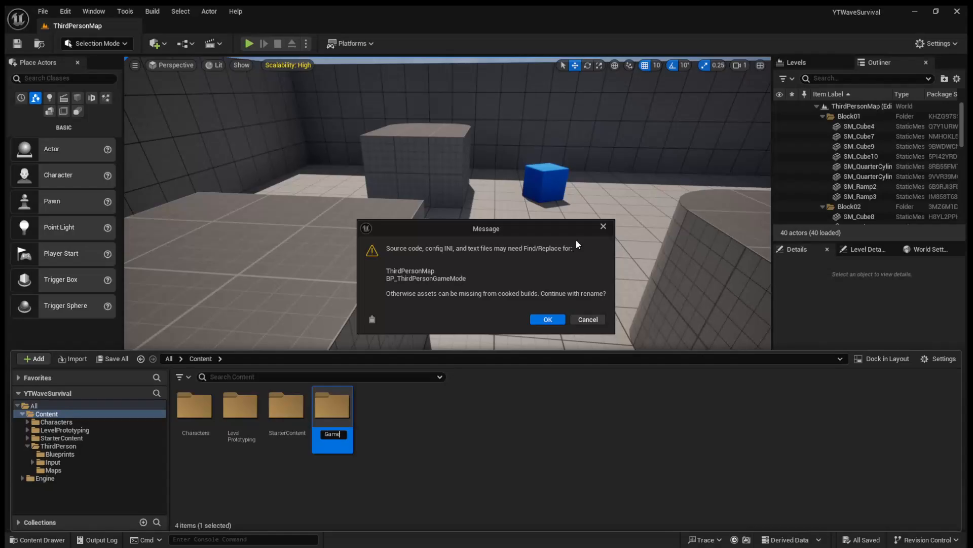
pyautogui.moveTo(486, 261)
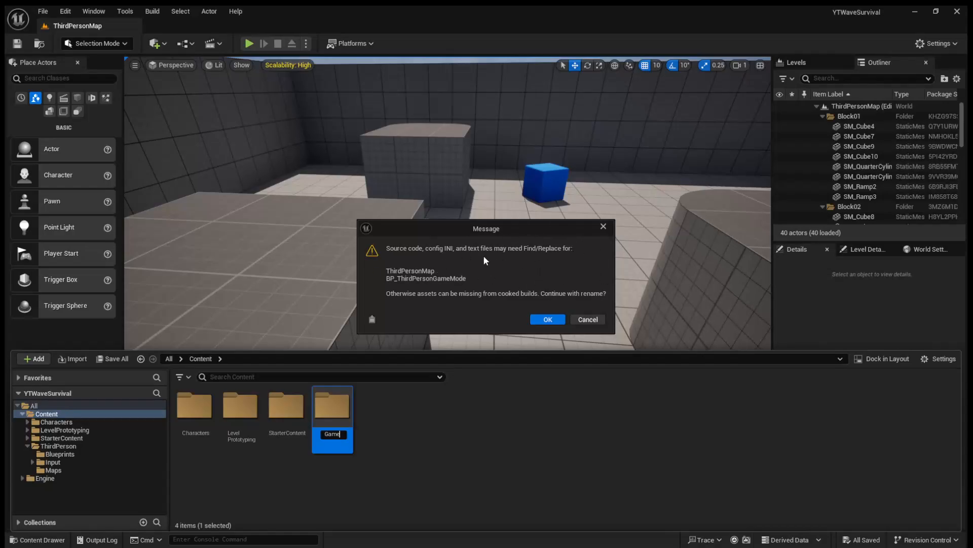
pyautogui.moveTo(520, 312)
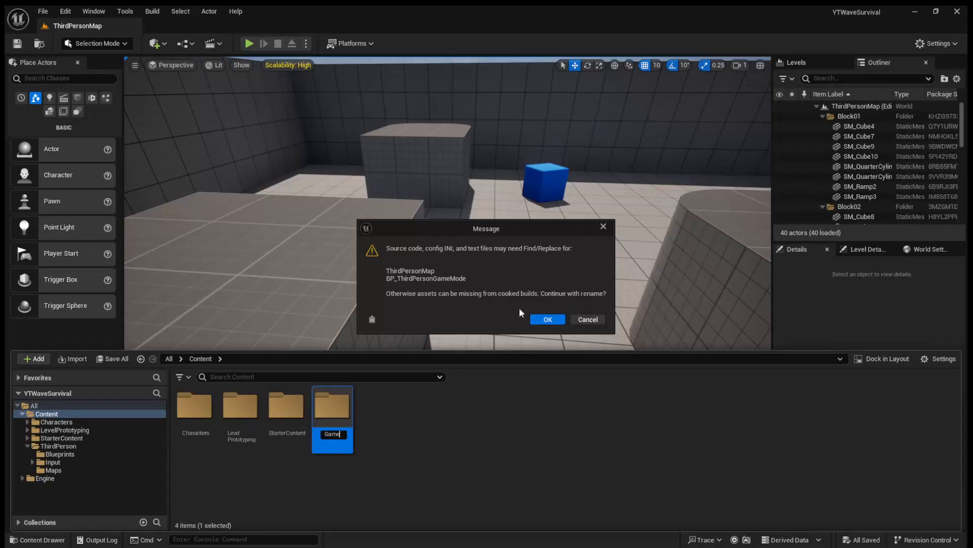
pyautogui.click(547, 319)
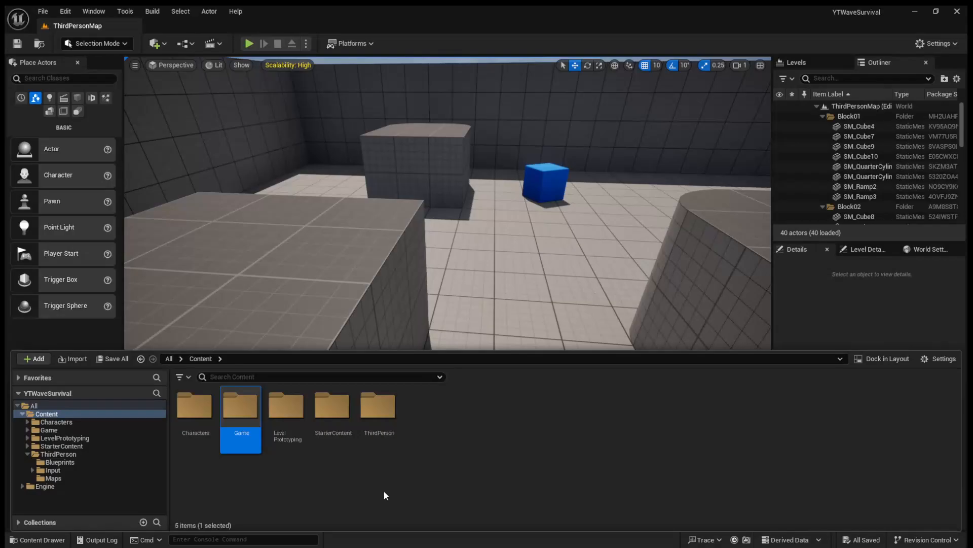
pyautogui.click(406, 416)
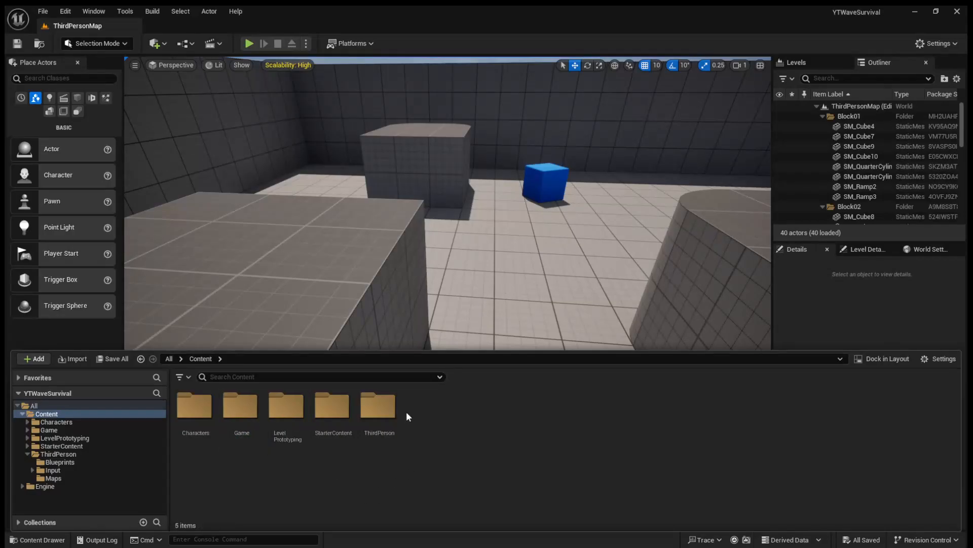
pyautogui.doubleClick(379, 404)
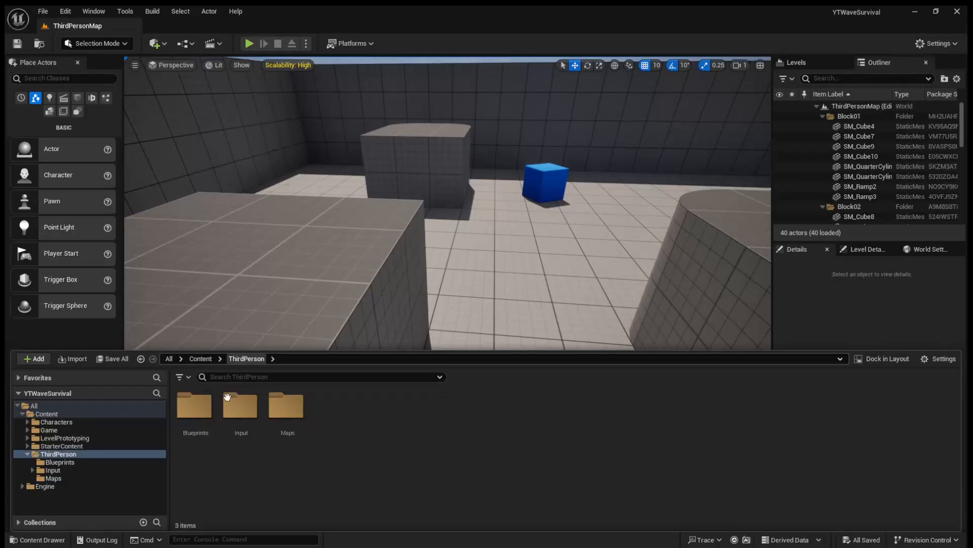
# Delete the leftover ThirdPerson folder, confirming both Delete prompts, then select the Game folder
pyautogui.click(200, 358)
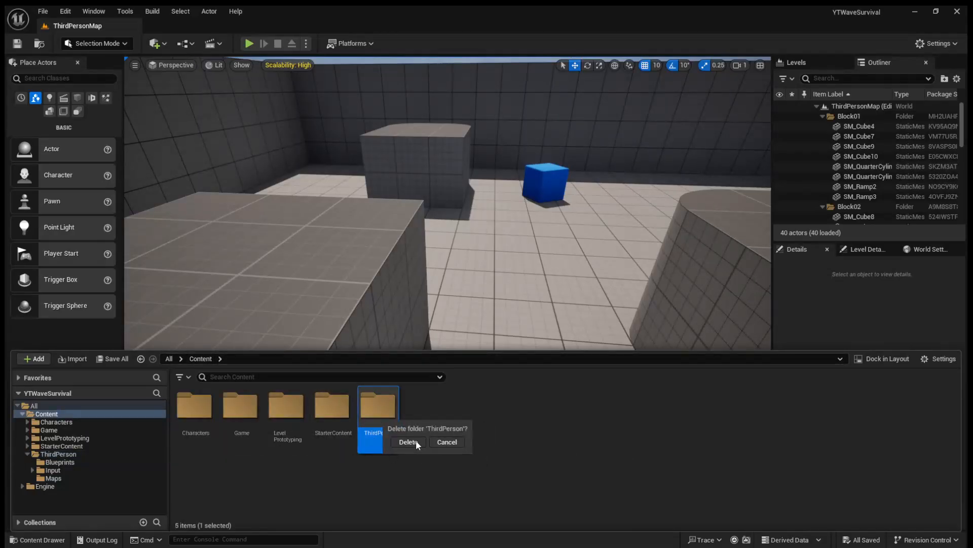
pyautogui.click(408, 442)
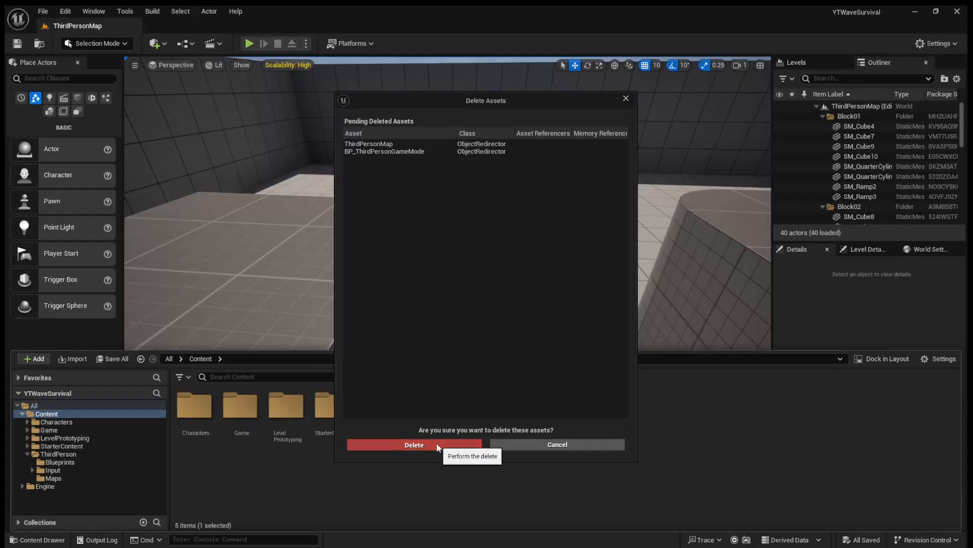
pyautogui.click(414, 445)
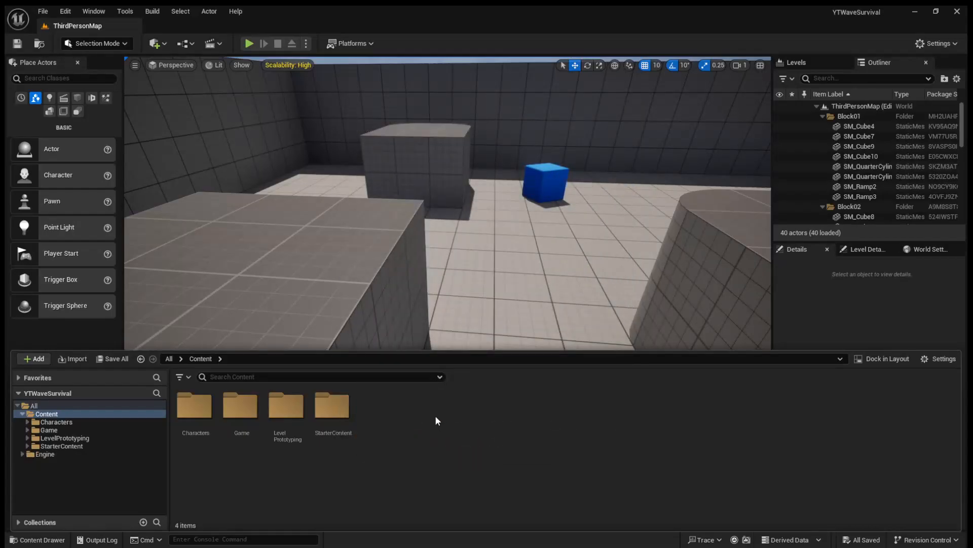
pyautogui.click(240, 404)
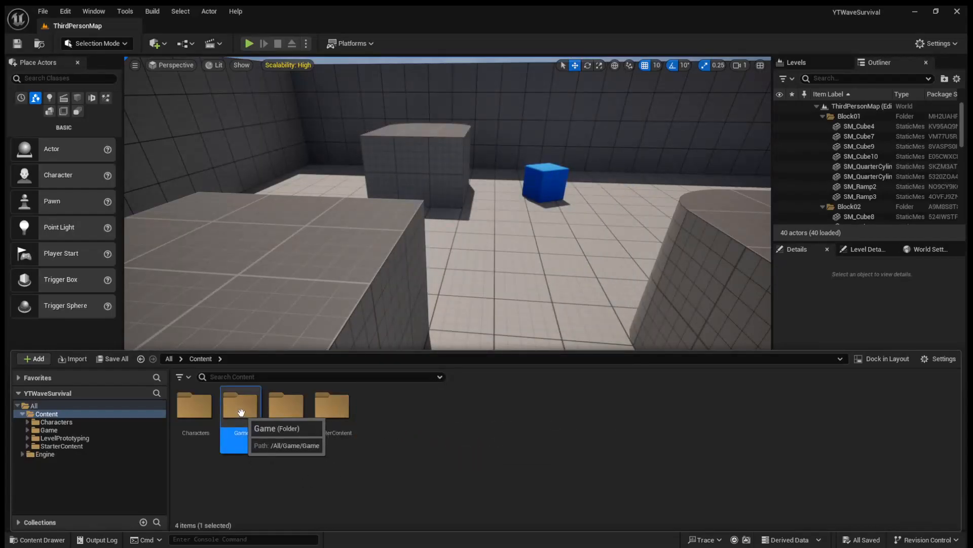
# Move between Content and the Game folder to view its Blueprints, Input and Maps subfolders
pyautogui.rightClick(240, 404)
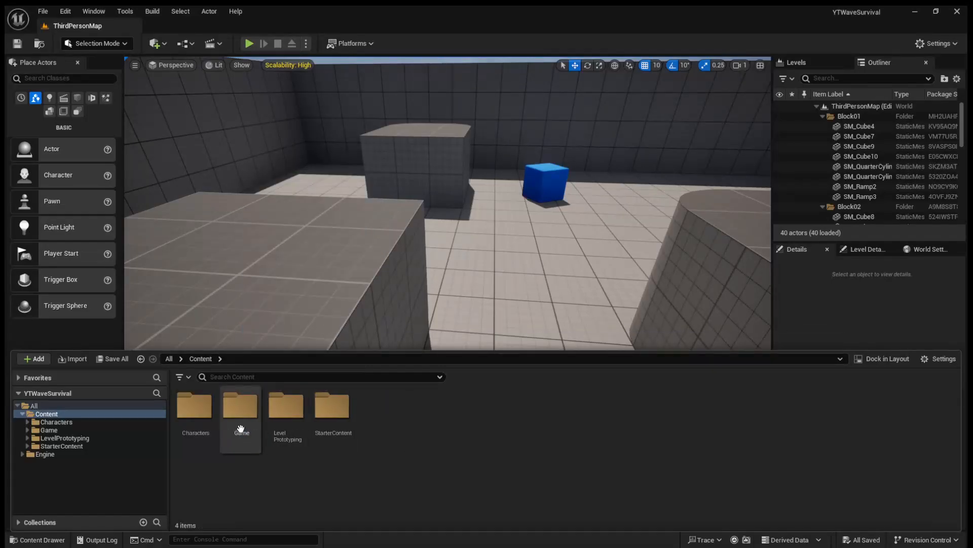
pyautogui.doubleClick(241, 403)
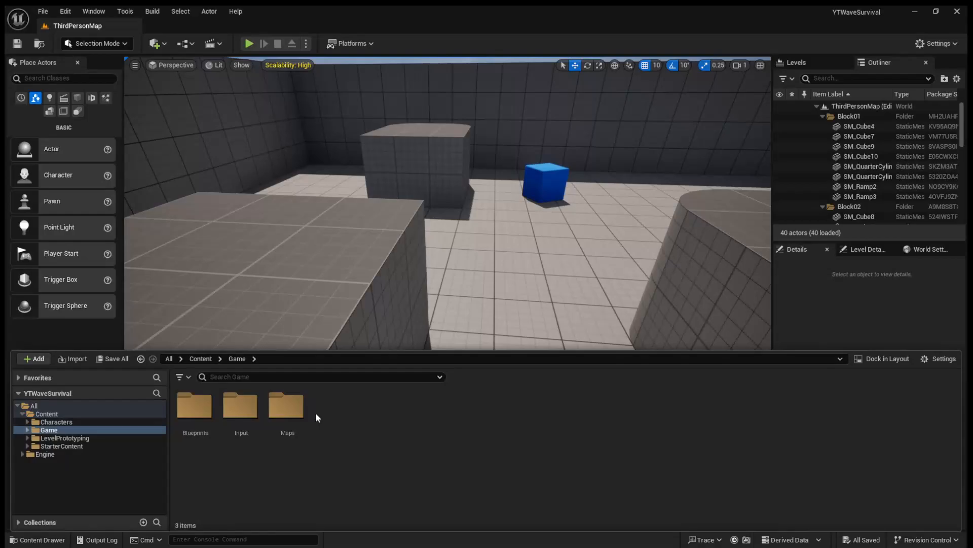
pyautogui.click(200, 359)
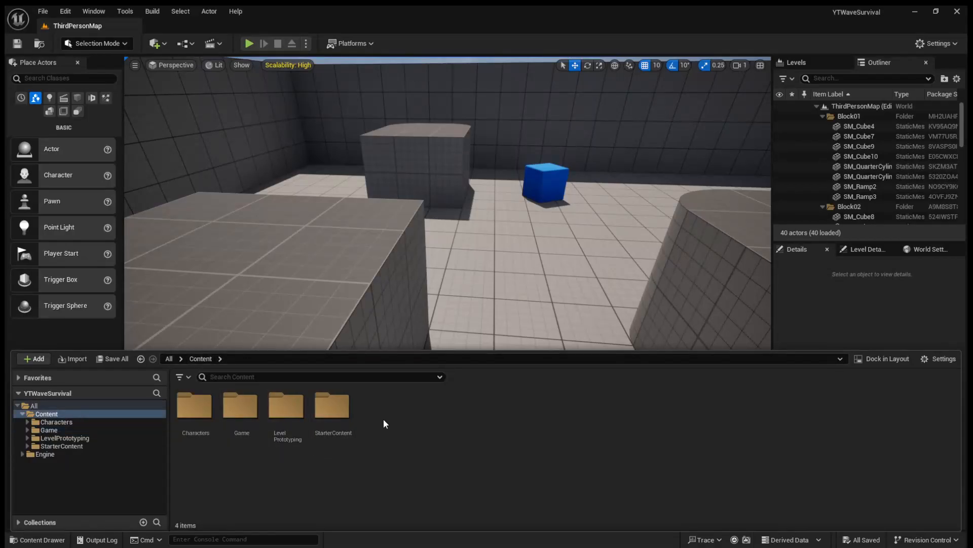
pyautogui.moveTo(240, 407)
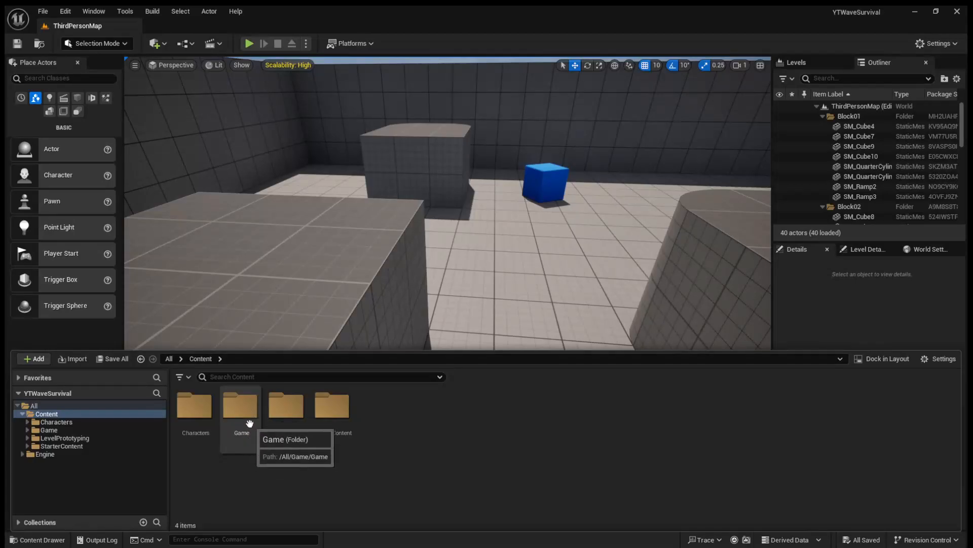
pyautogui.doubleClick(241, 404)
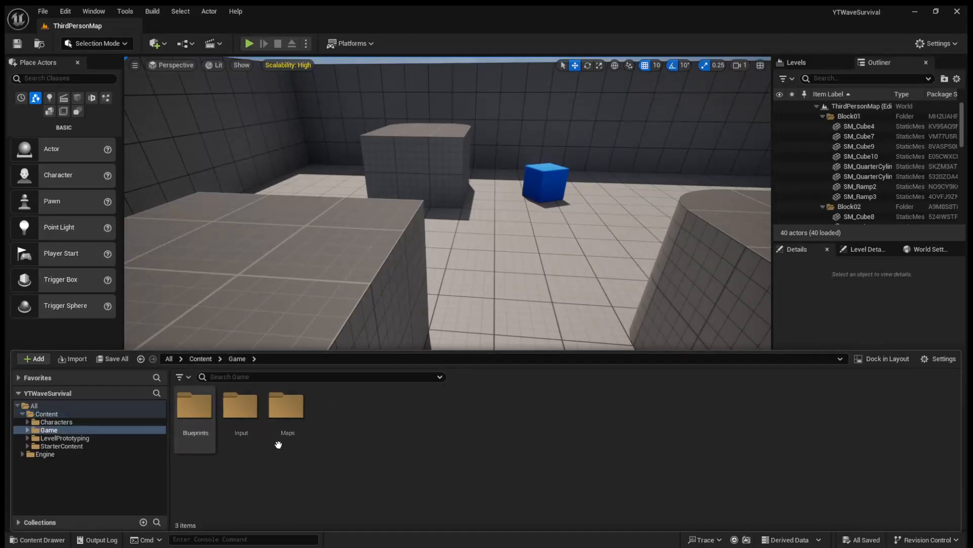
pyautogui.moveTo(360, 412)
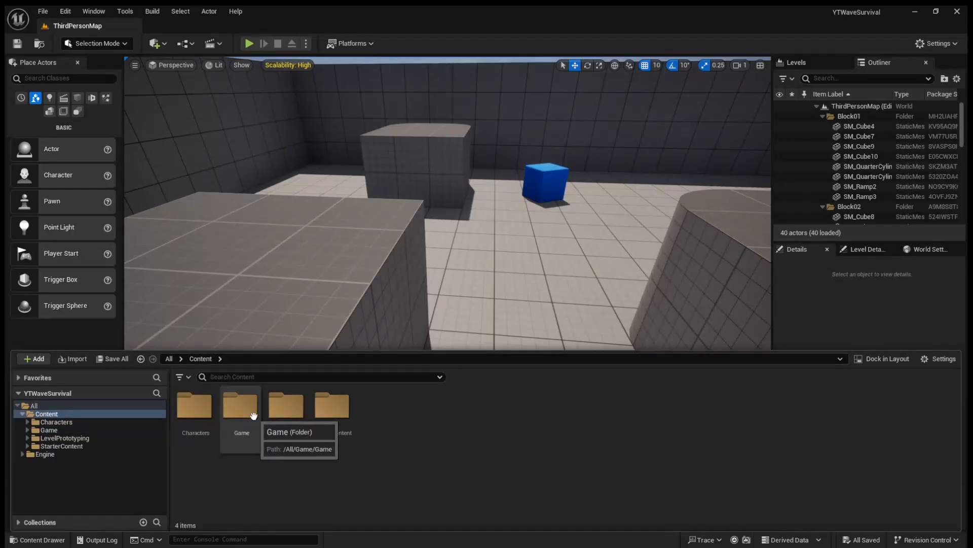
pyautogui.moveTo(247, 442)
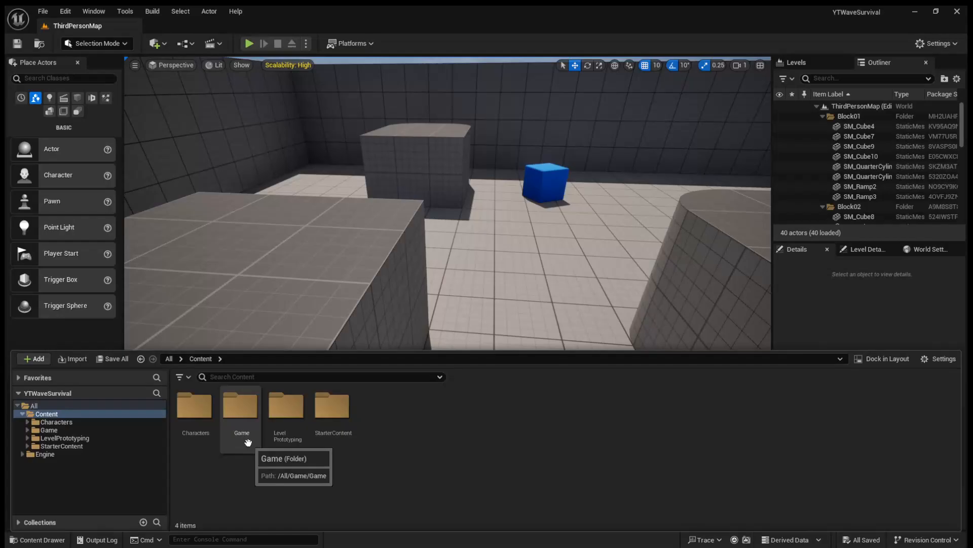
pyautogui.moveTo(634, 179)
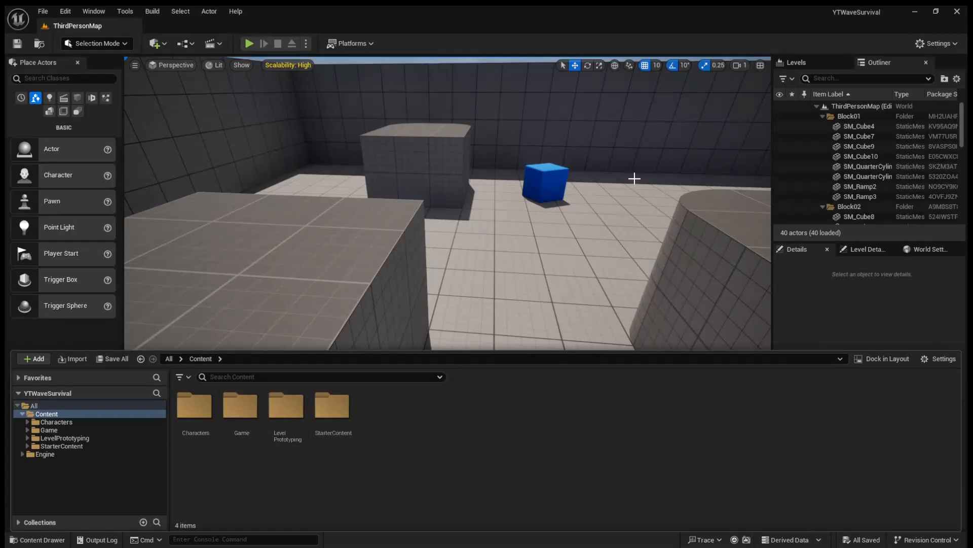
pyautogui.moveTo(417, 350)
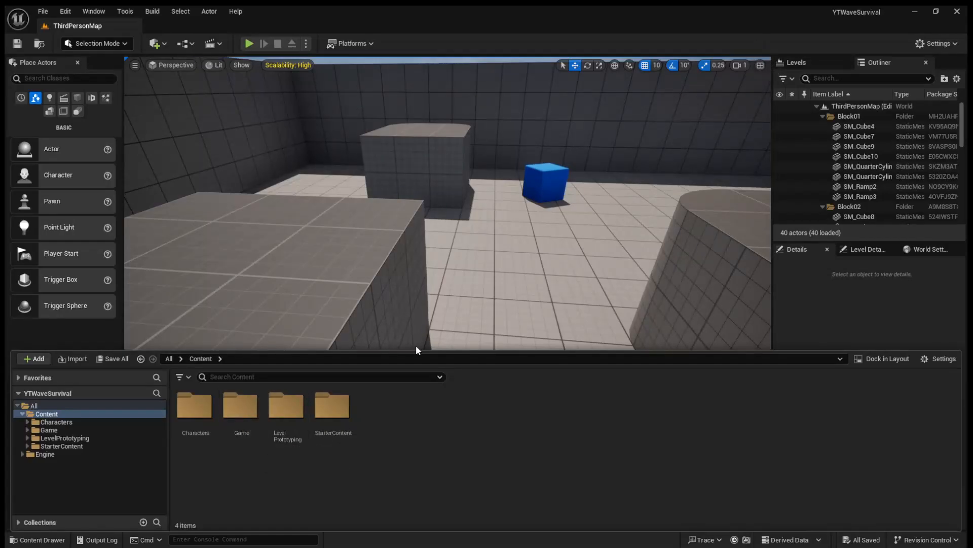
pyautogui.moveTo(240, 406)
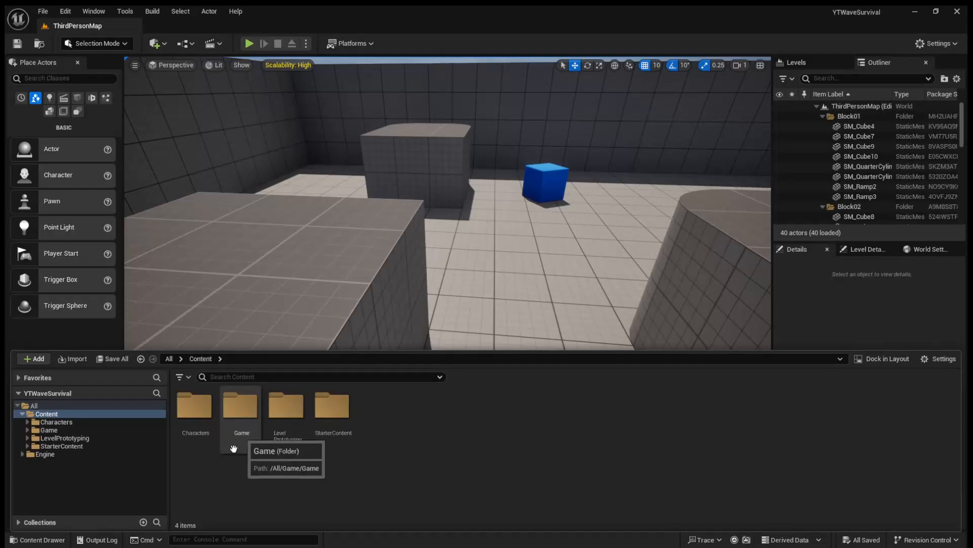
pyautogui.moveTo(232, 477)
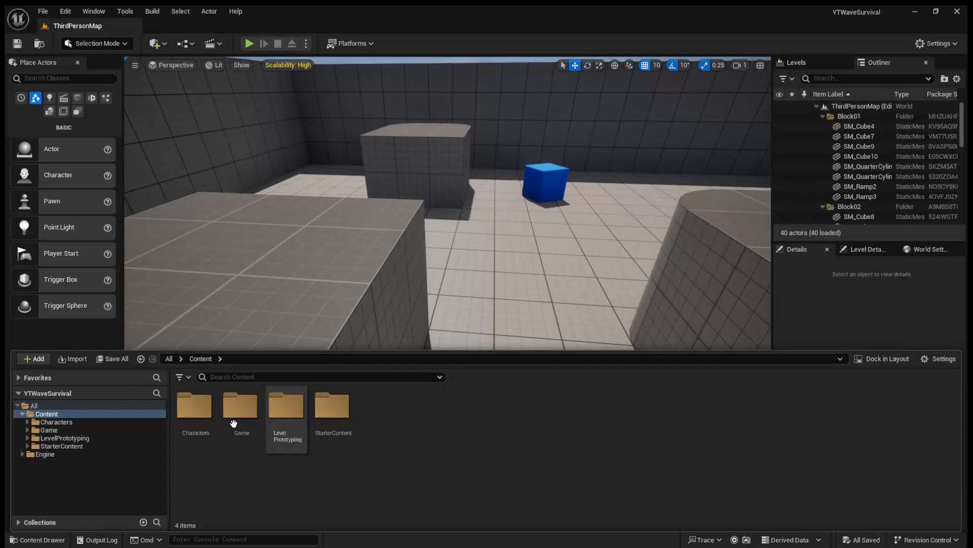
pyautogui.moveTo(241, 410)
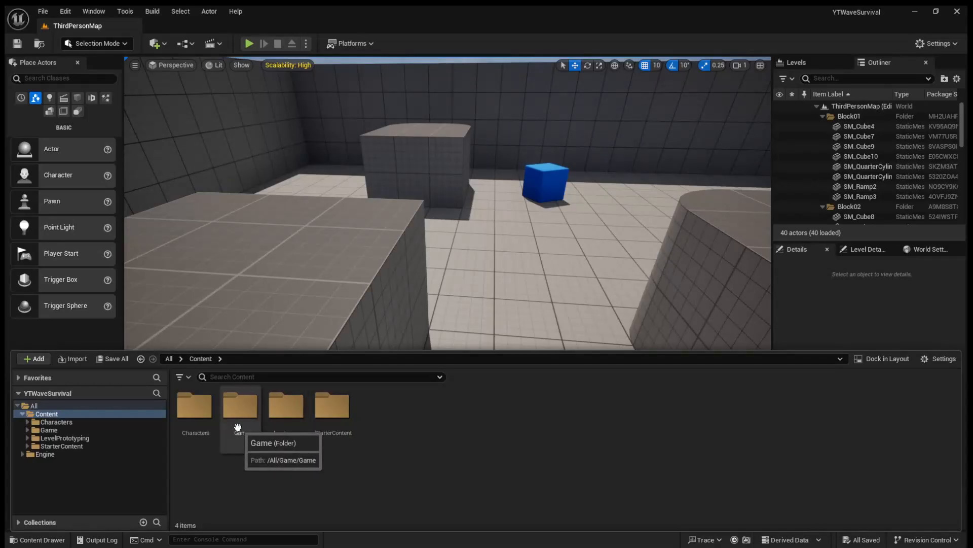
pyautogui.doubleClick(239, 403)
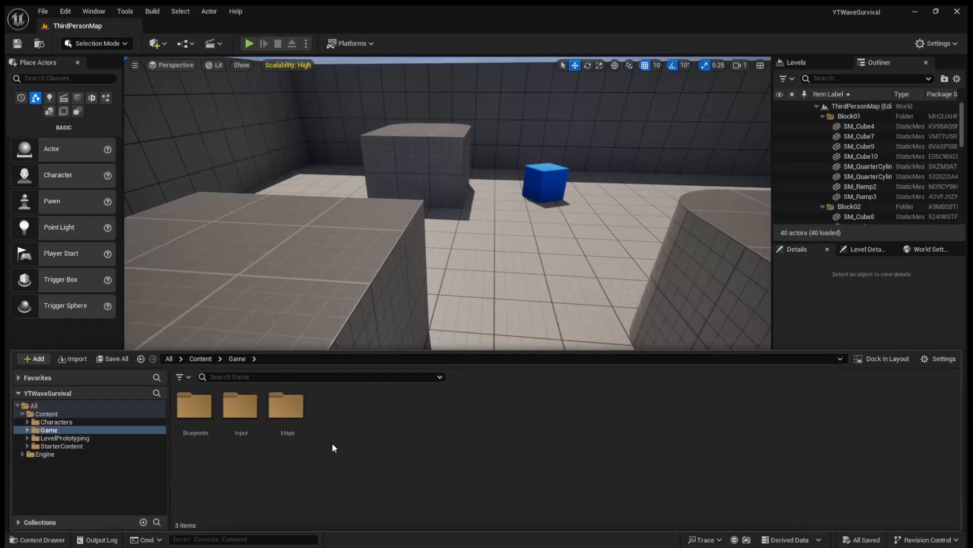
pyautogui.moveTo(320, 399)
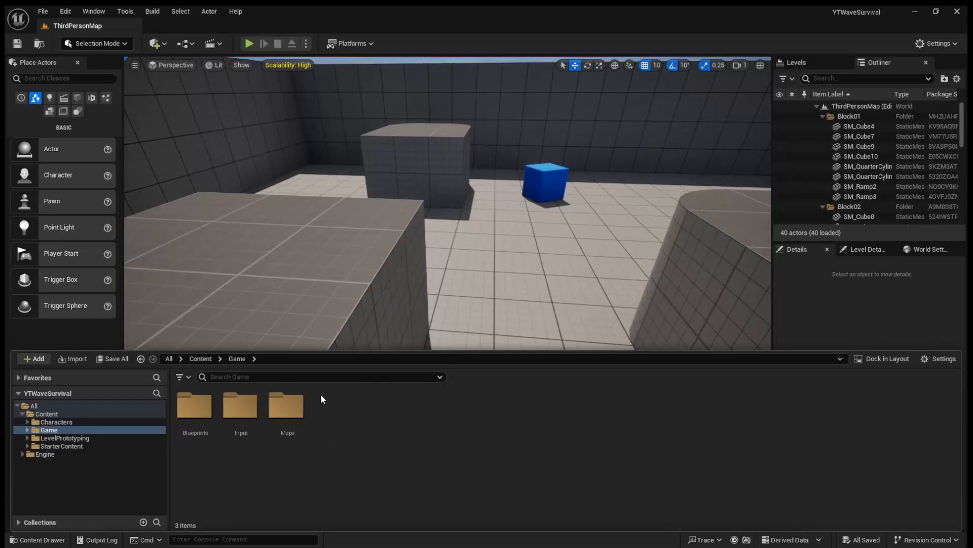
pyautogui.moveTo(357, 432)
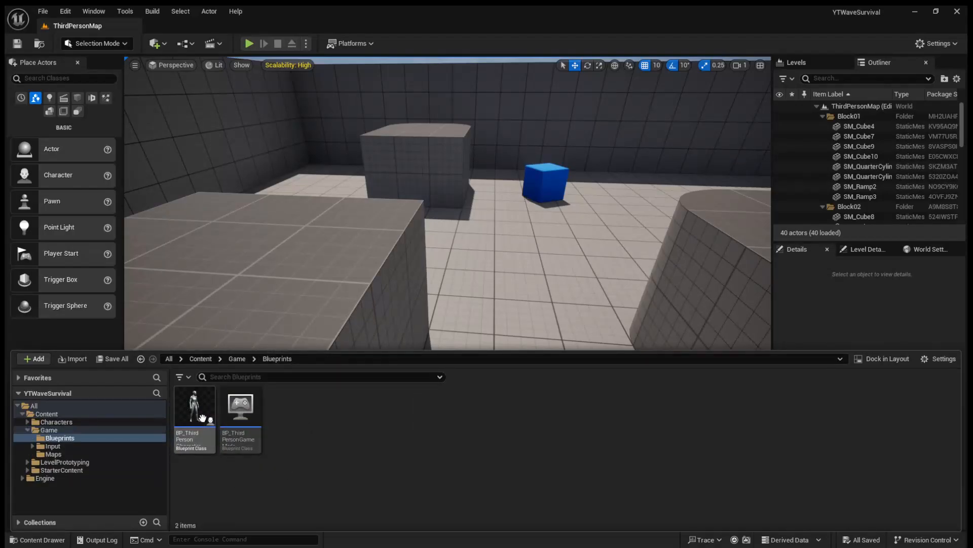
pyautogui.moveTo(194, 407)
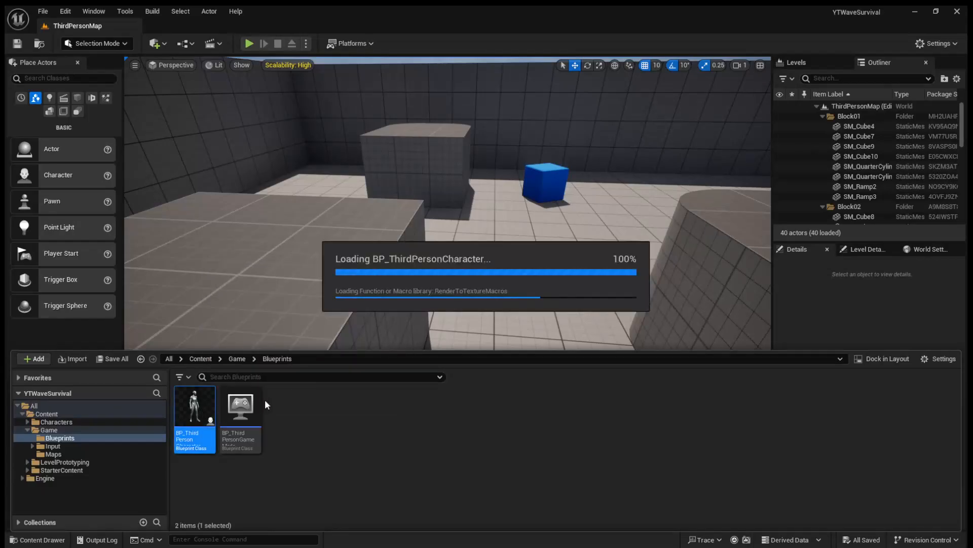
# Open BP_ThirdPersonCharacter, select the Add Input Mapping nodes, and pan to Add Mapping Context
pyautogui.doubleClick(194, 407)
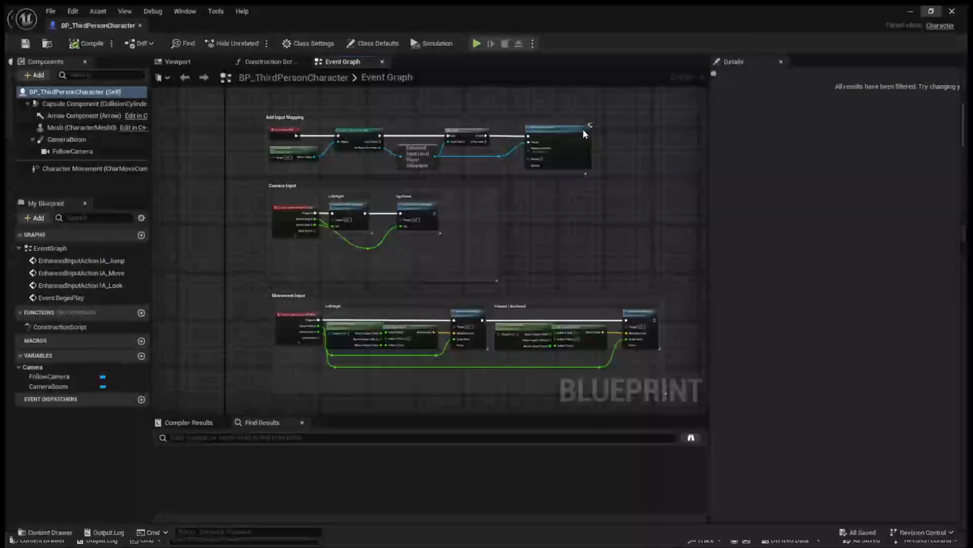
pyautogui.click(373, 43)
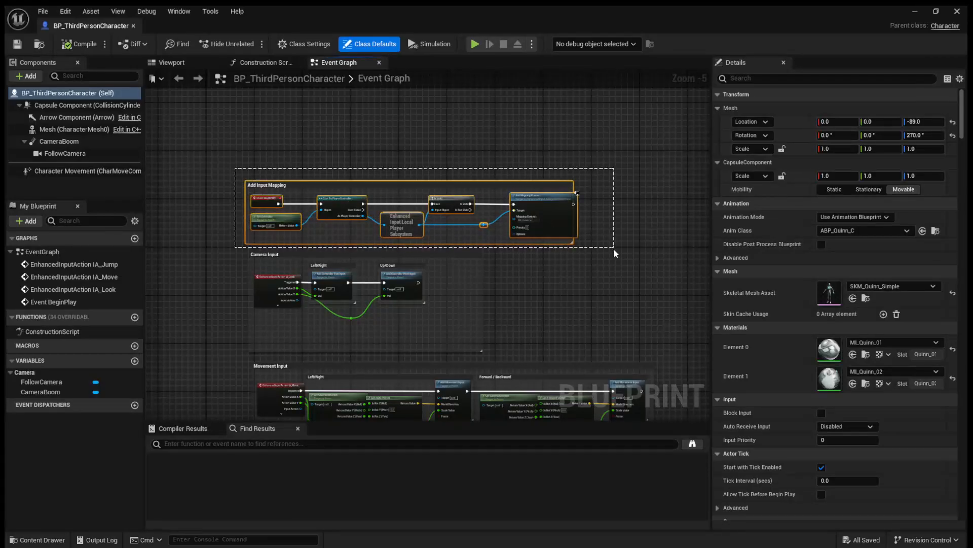
pyautogui.click(373, 44)
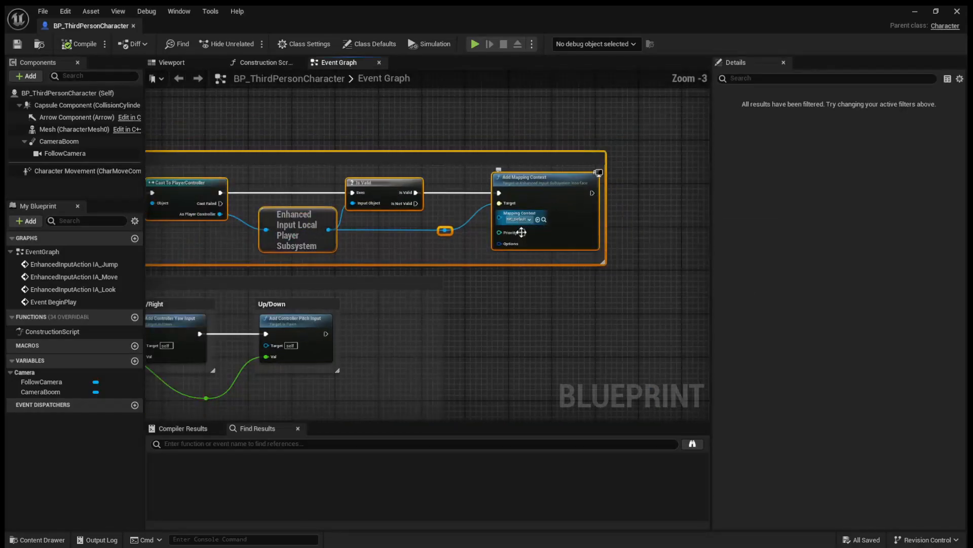
pyautogui.scroll(-3)
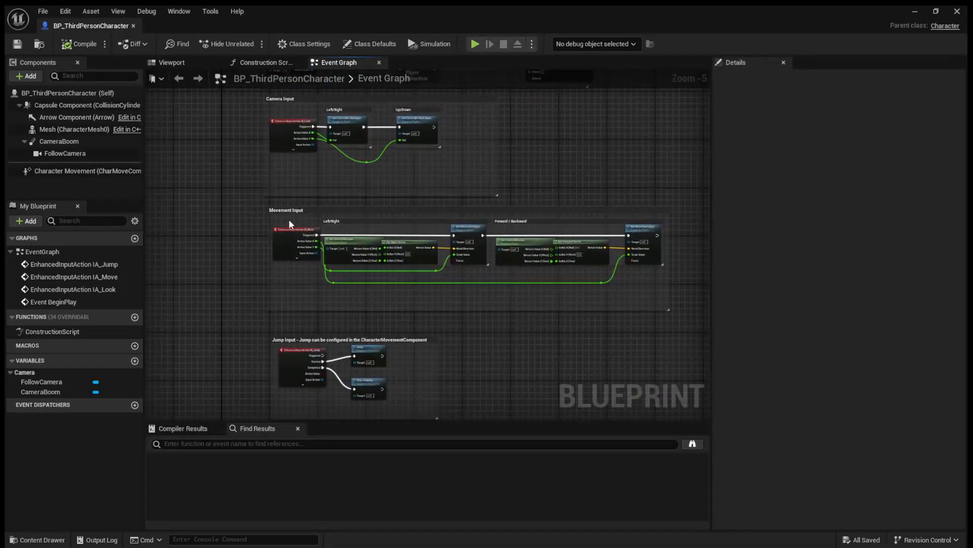
pyautogui.moveTo(276, 223); pyautogui.dragTo(606, 283)
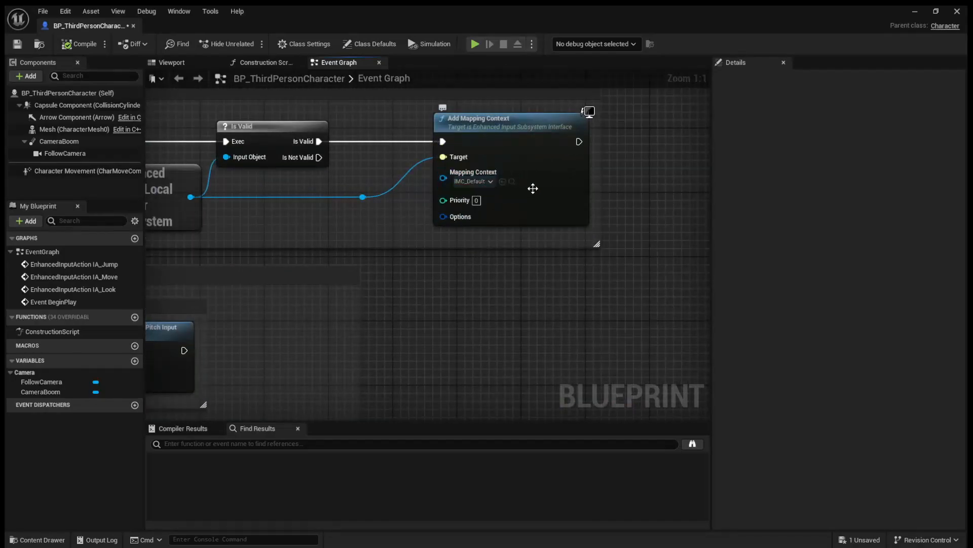
pyautogui.moveTo(490, 121)
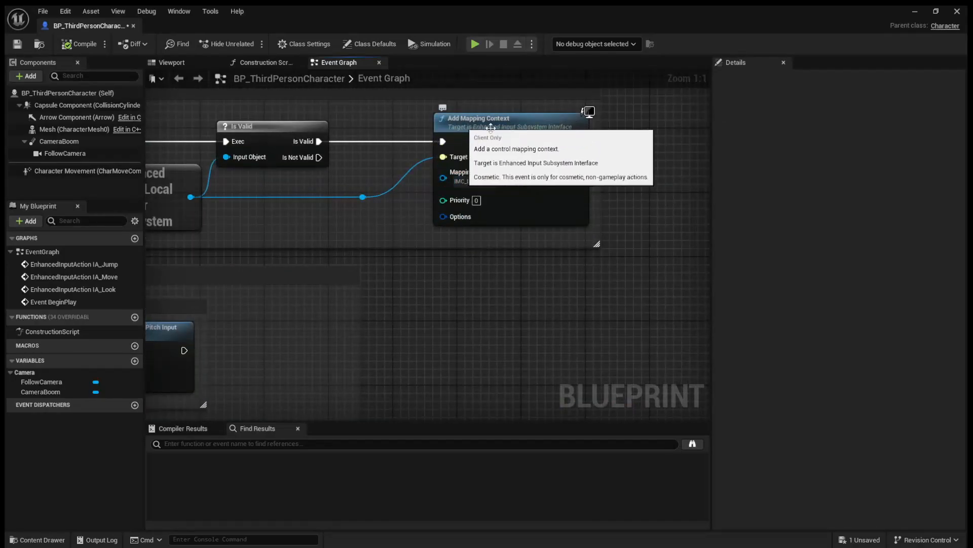
# Browse from the Mapping Context pin to reveal IMC_Default in Game/Input
pyautogui.scroll(-3)
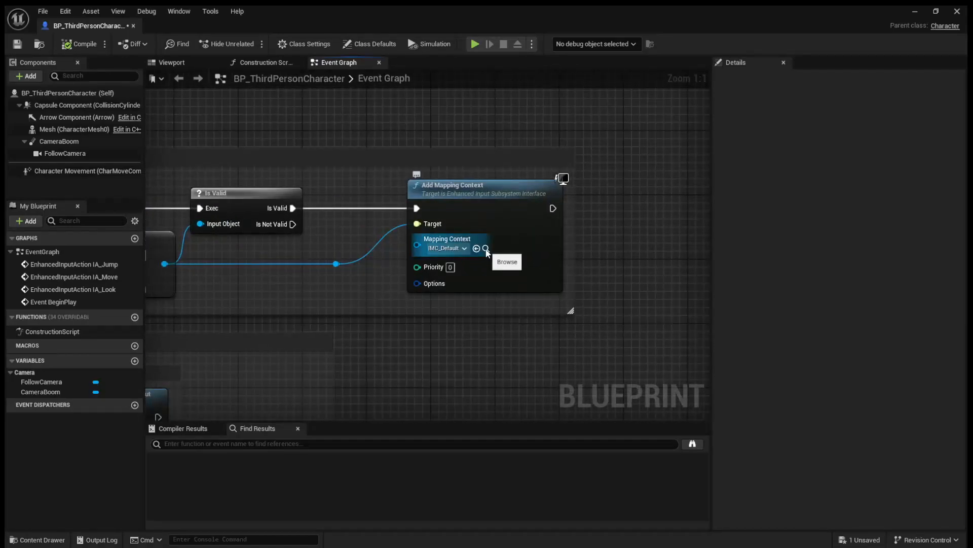
pyautogui.click(486, 249)
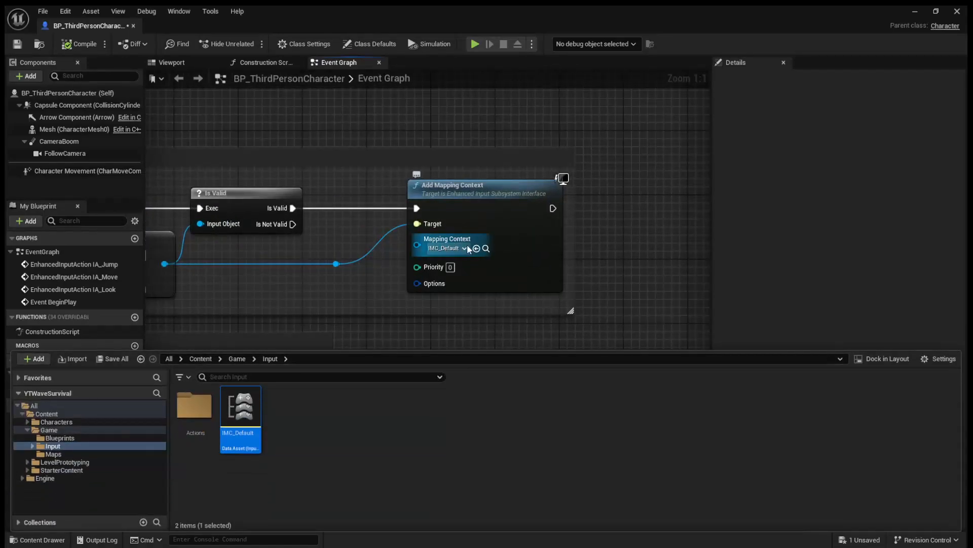
pyautogui.moveTo(241, 407)
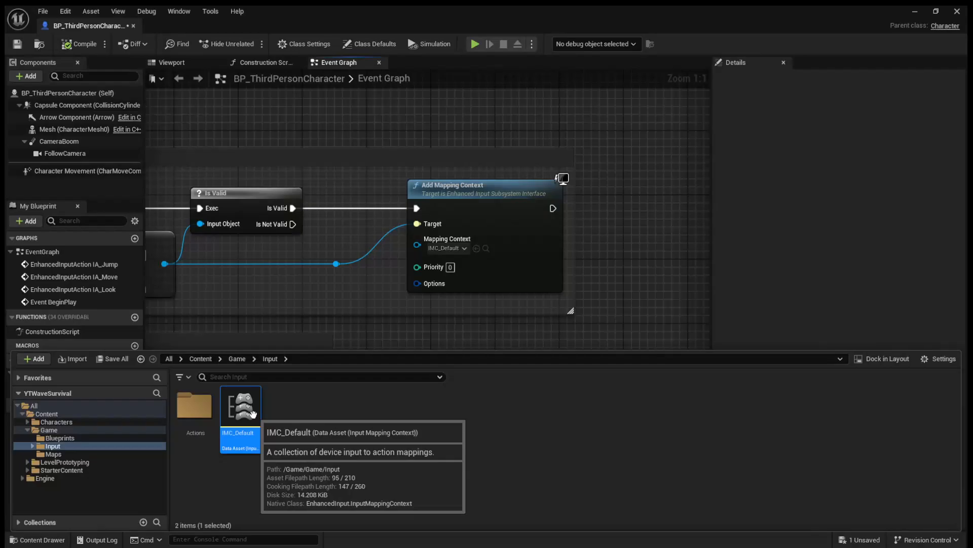
# In IMC_Default, delete IA_Jump's Gamepad Face Button Bottom binding, keeping Space Bar
pyautogui.doubleClick(240, 406)
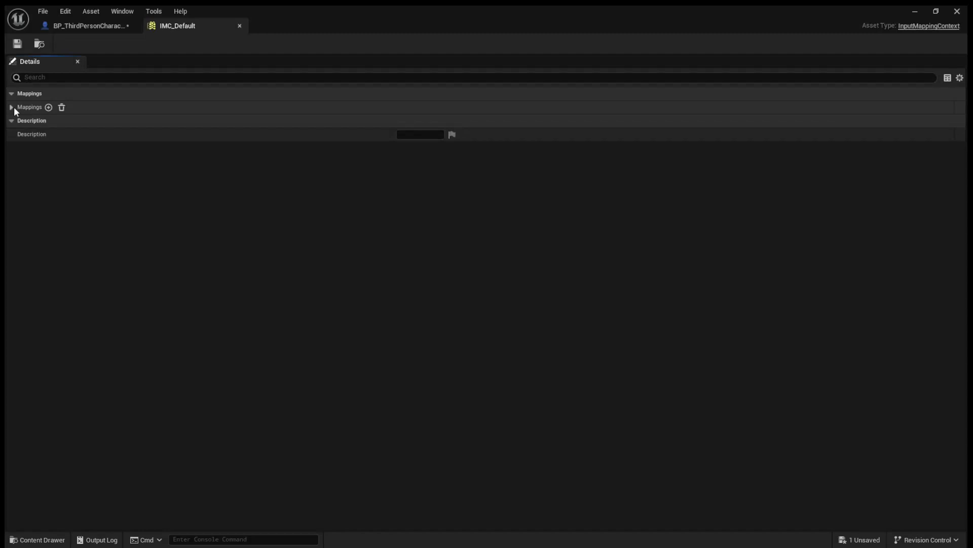
pyautogui.click(11, 107)
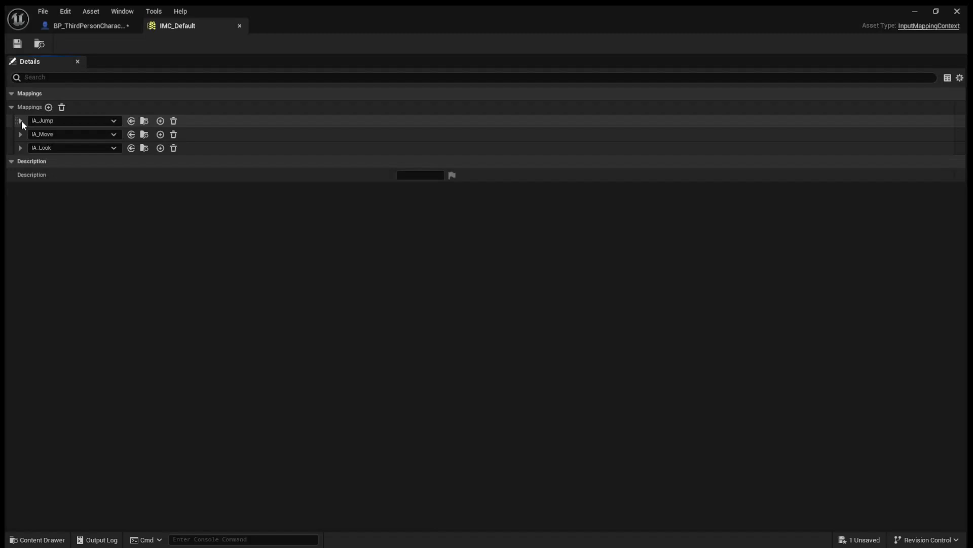
pyautogui.click(20, 121)
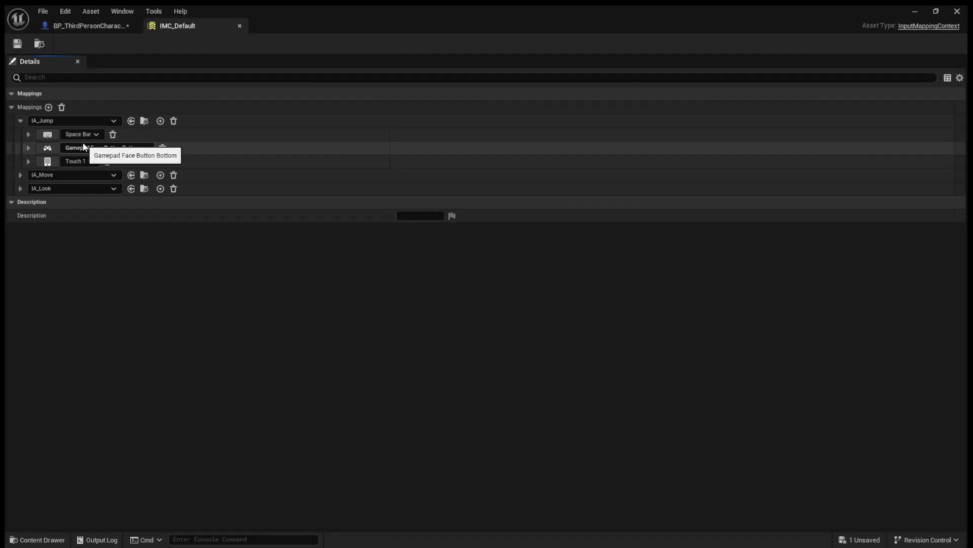
pyautogui.moveTo(182, 150)
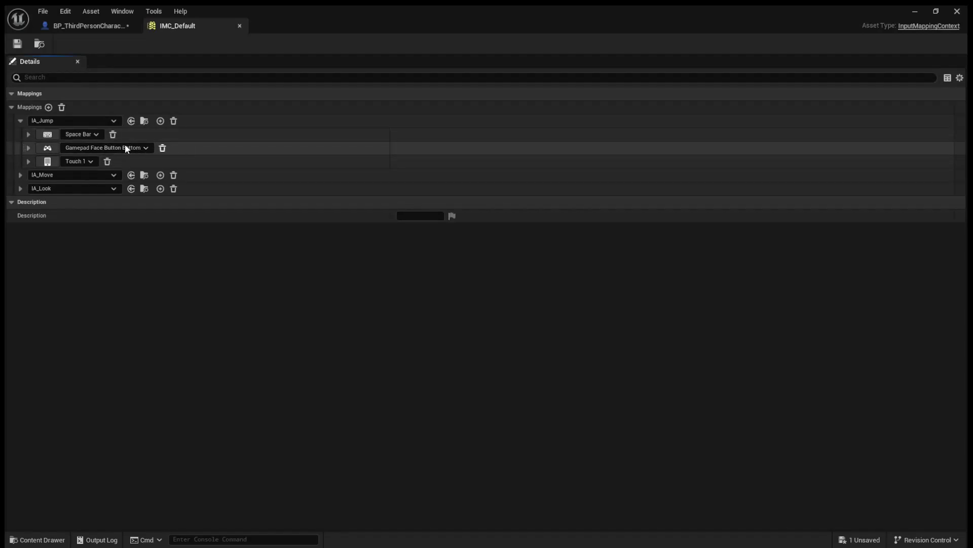
pyautogui.click(163, 148)
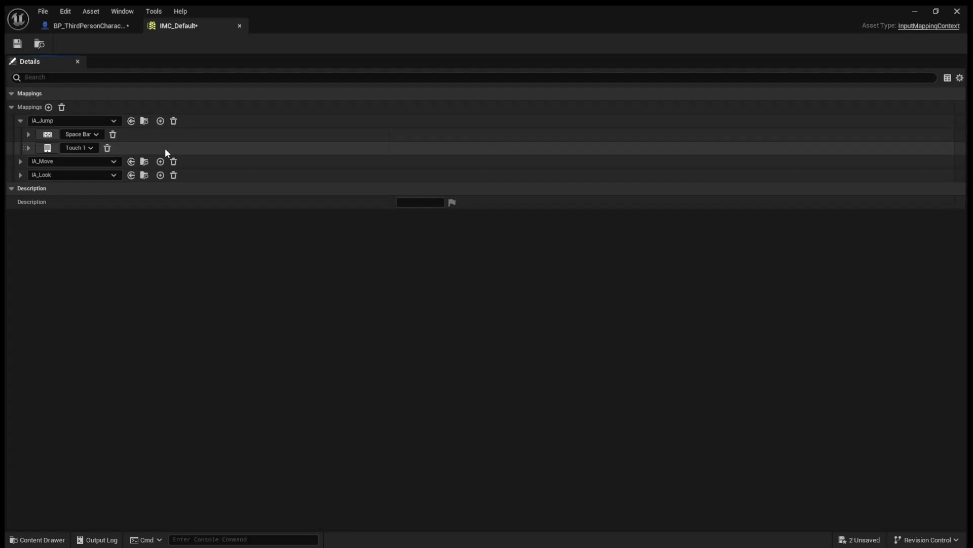
pyautogui.moveTo(107, 147)
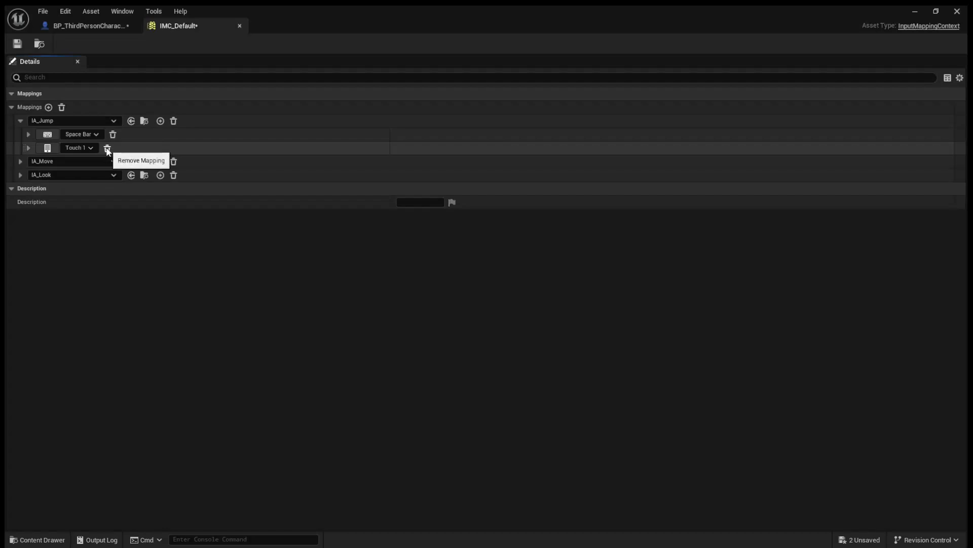
pyautogui.click(21, 121)
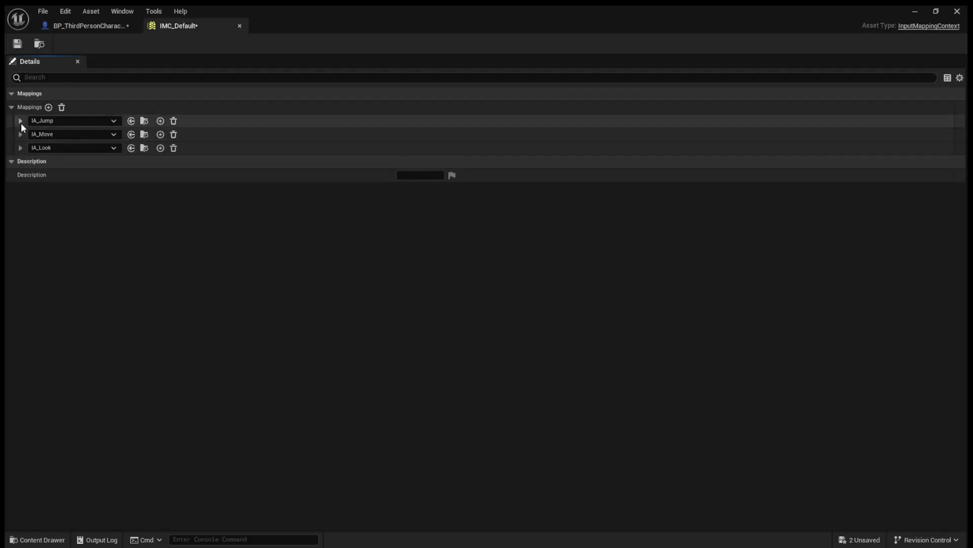
# Delete IA_Move's Gamepad Left Thumbstick mapping, then expand IA_Look's bindings
pyautogui.click(20, 134)
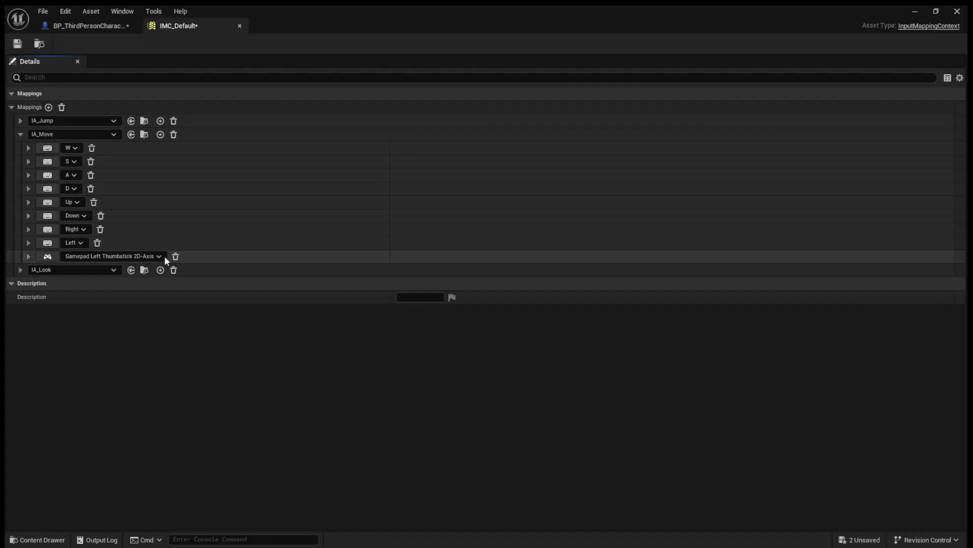
pyautogui.moveTo(175, 256)
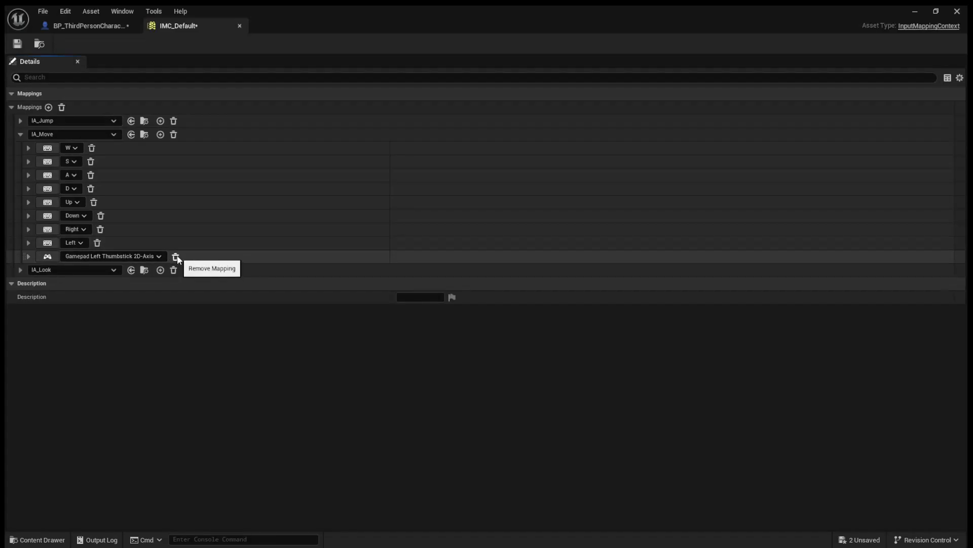
pyautogui.click(176, 255)
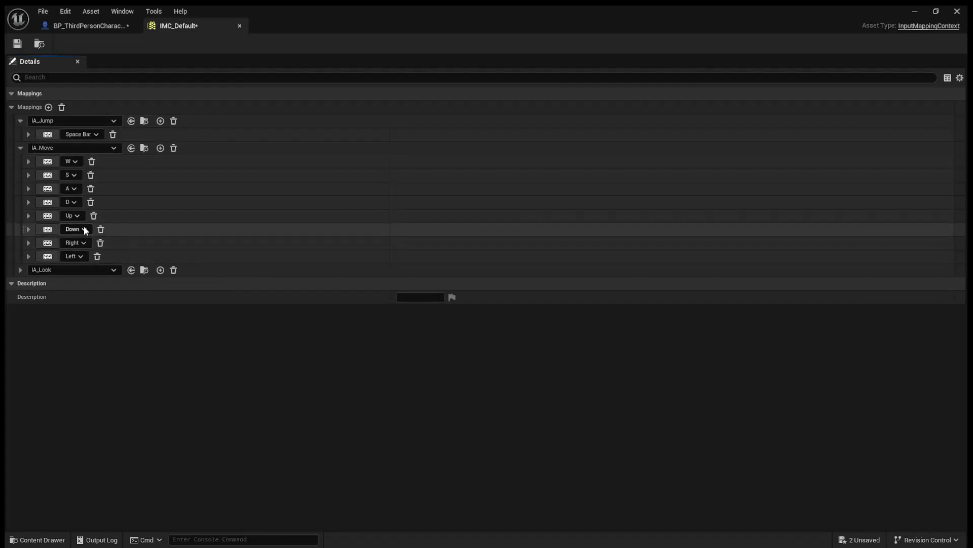
pyautogui.moveTo(227, 231)
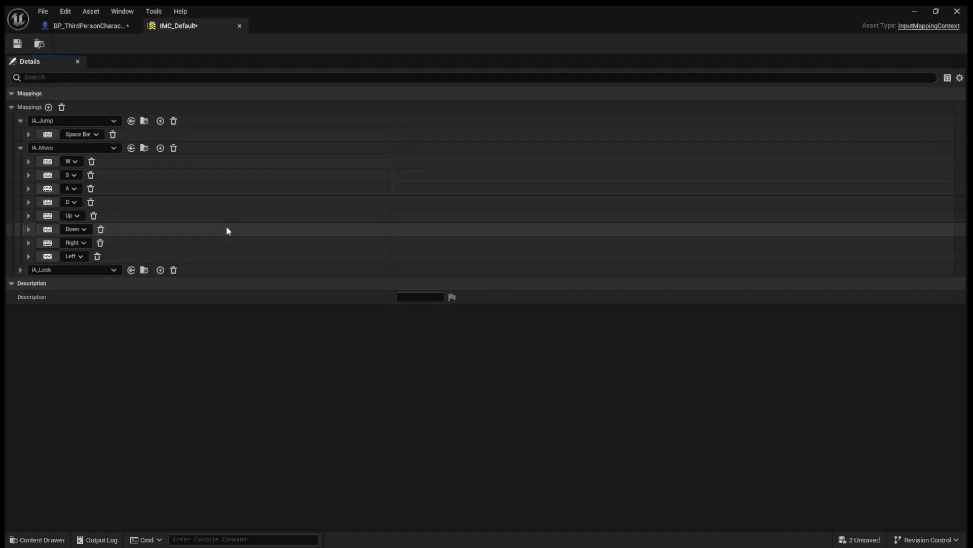
pyautogui.moveTo(106, 216)
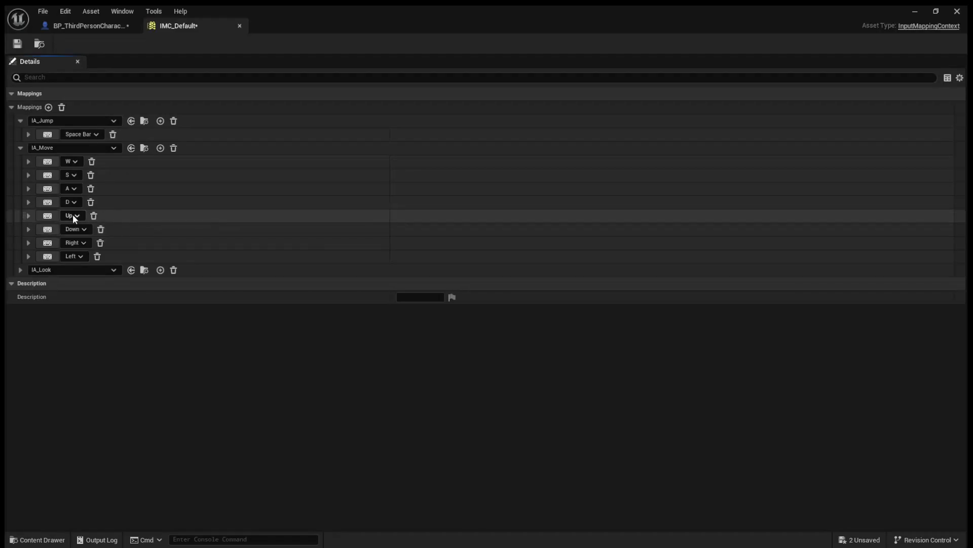
pyautogui.moveTo(160, 243)
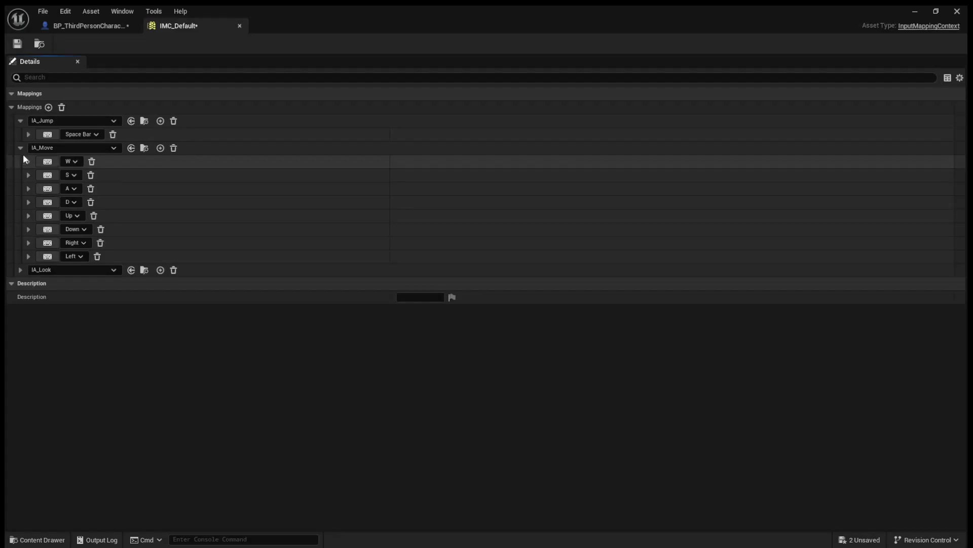
pyautogui.click(20, 147)
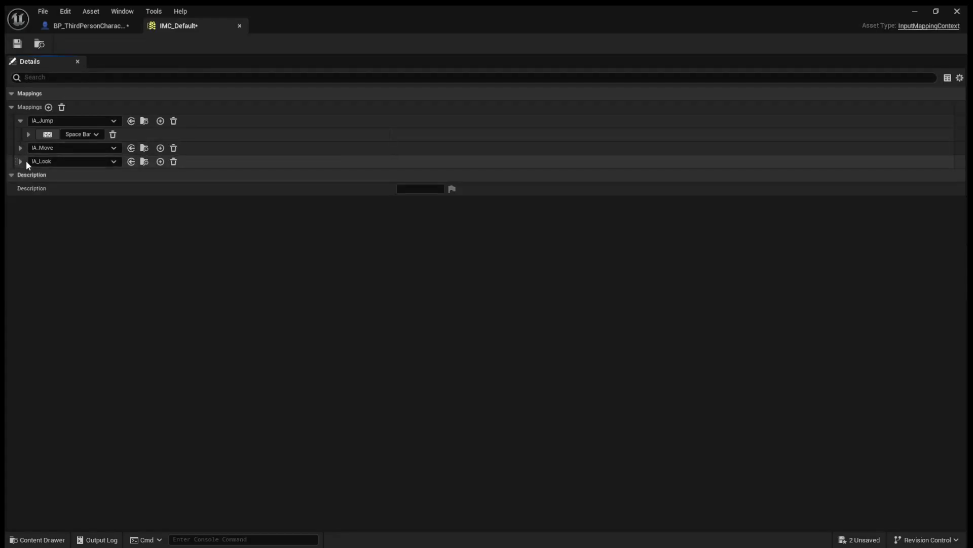
pyautogui.click(20, 161)
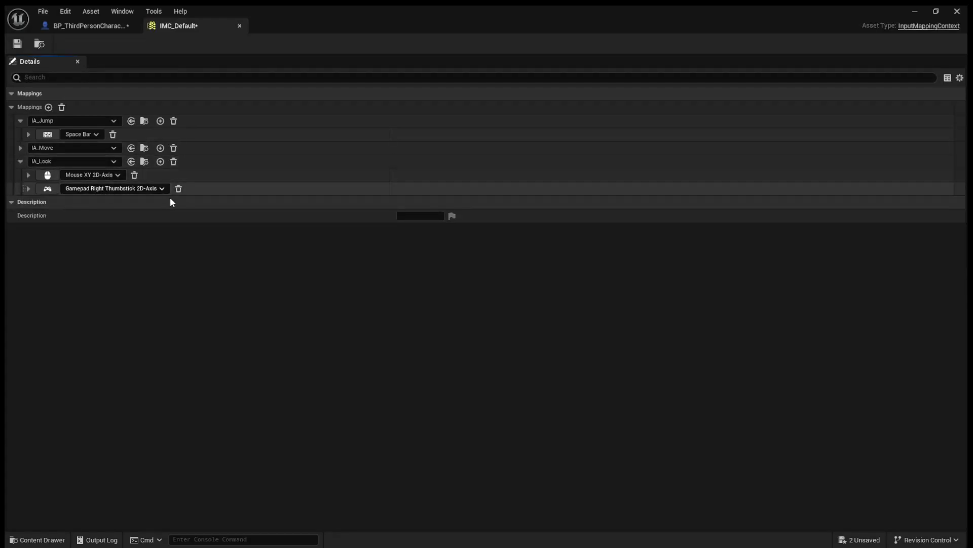
pyautogui.moveTo(179, 189)
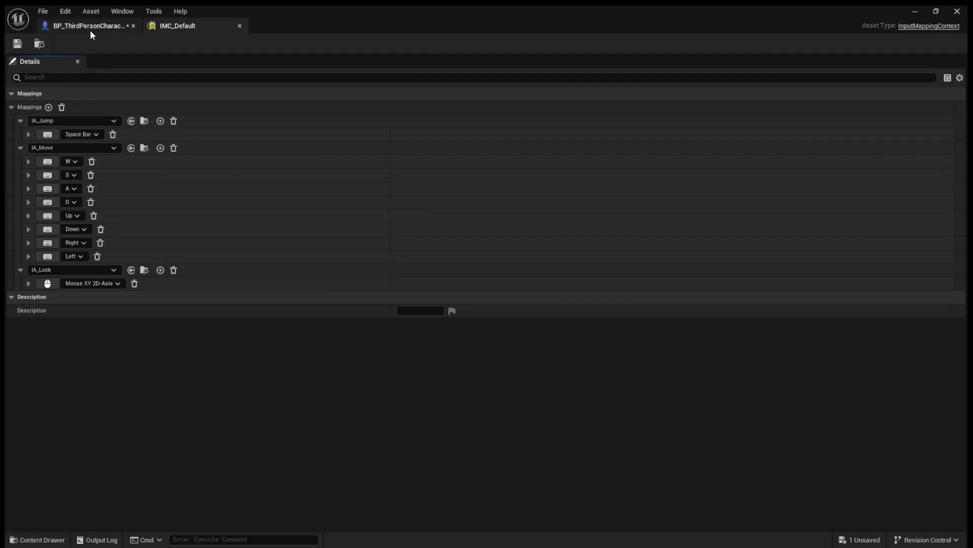
# Create Player and Core folders in Blueprints, moving the character blueprint to Player, the other to Core
pyautogui.click(87, 26)
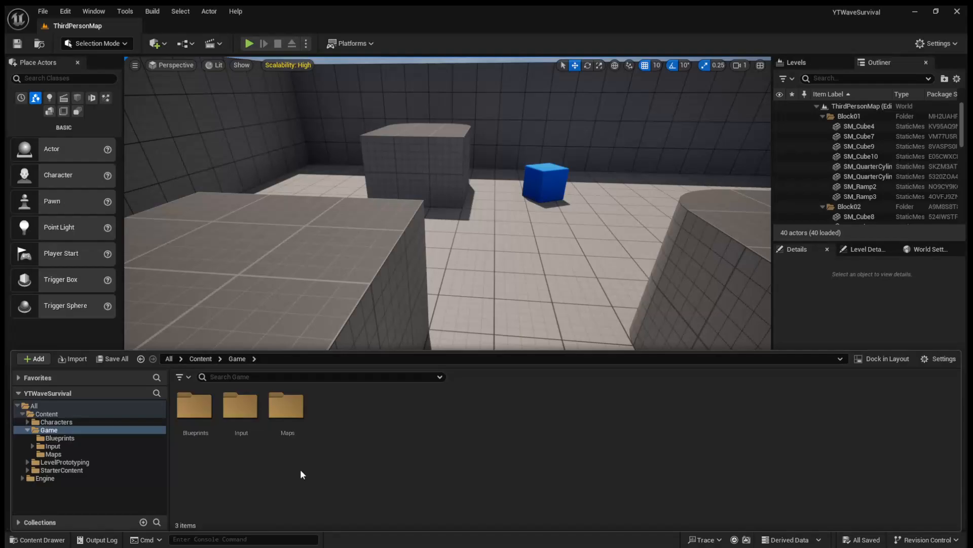
pyautogui.doubleClick(59, 437)
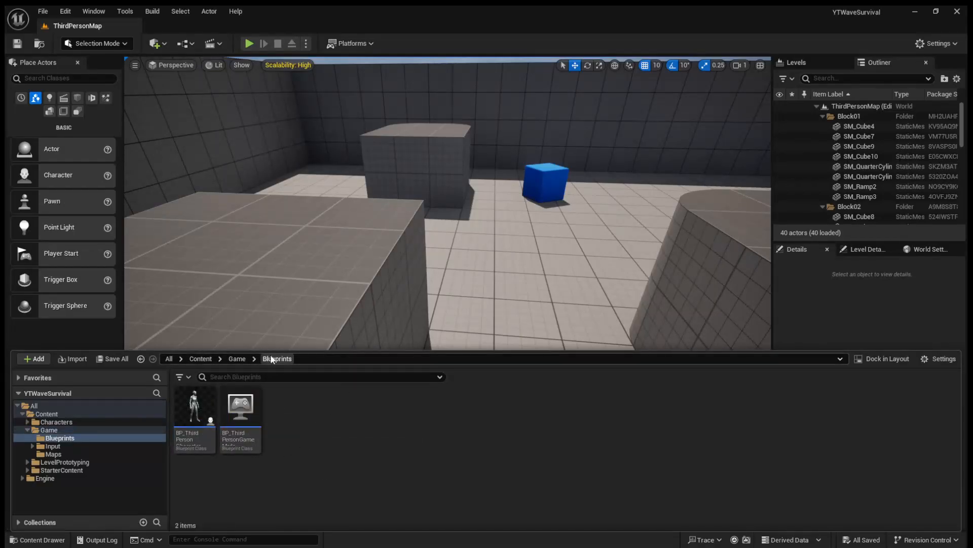
pyautogui.click(34, 358)
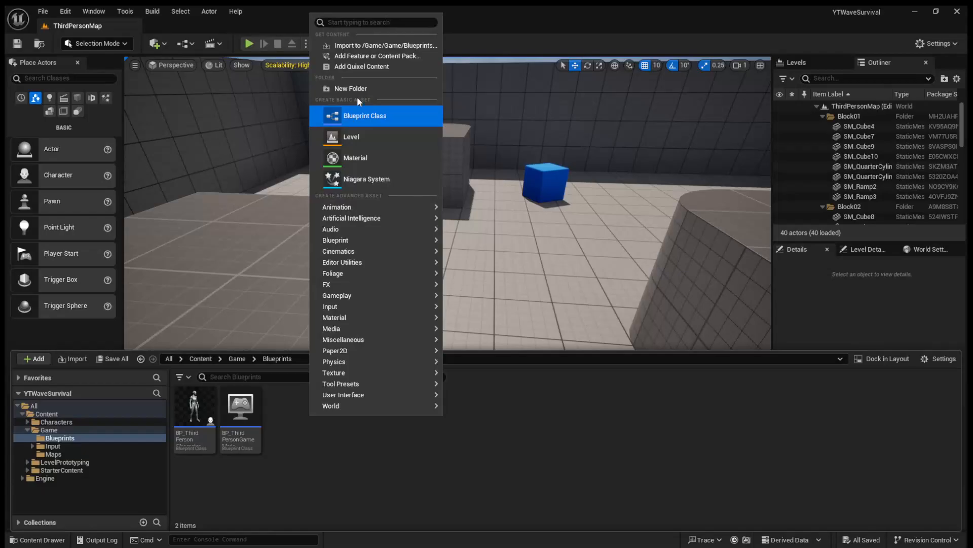
pyautogui.click(350, 88)
pyautogui.write('Player')
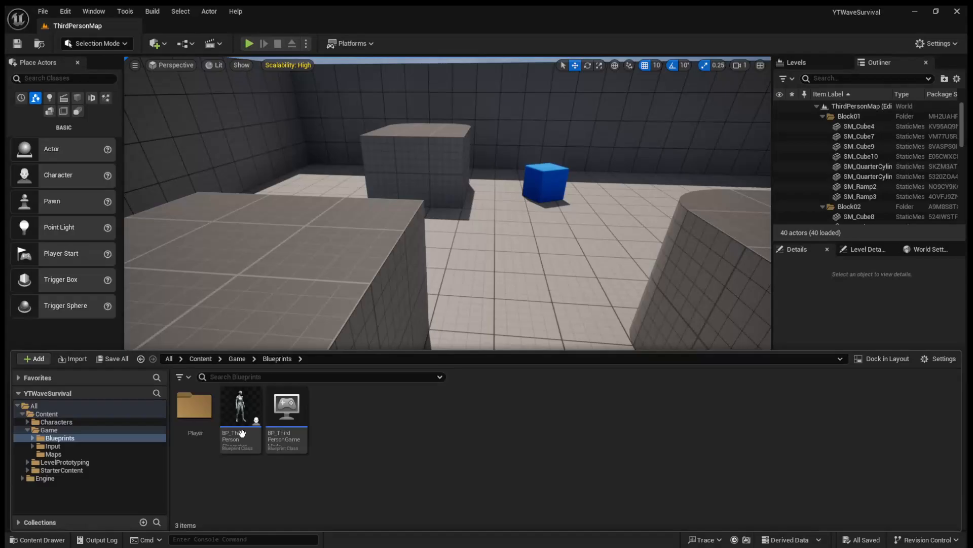
pyautogui.moveTo(240, 407); pyautogui.dragTo(194, 407)
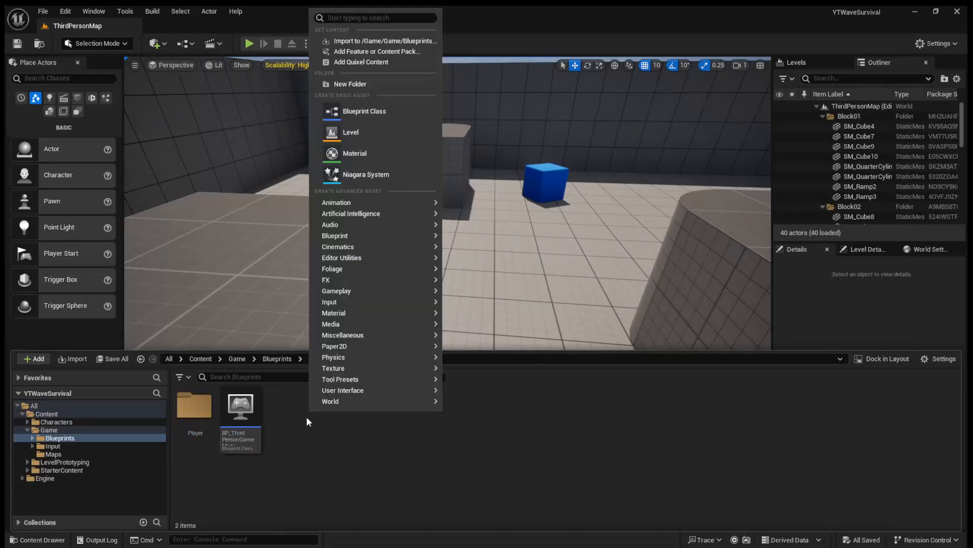
pyautogui.click(349, 83)
pyautogui.write('Core')
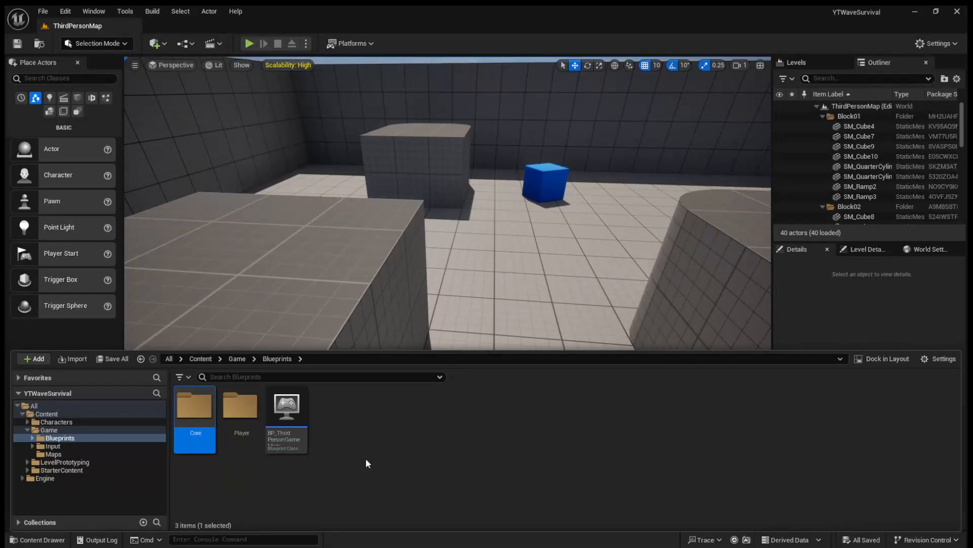
pyautogui.moveTo(285, 407); pyautogui.dragTo(195, 428)
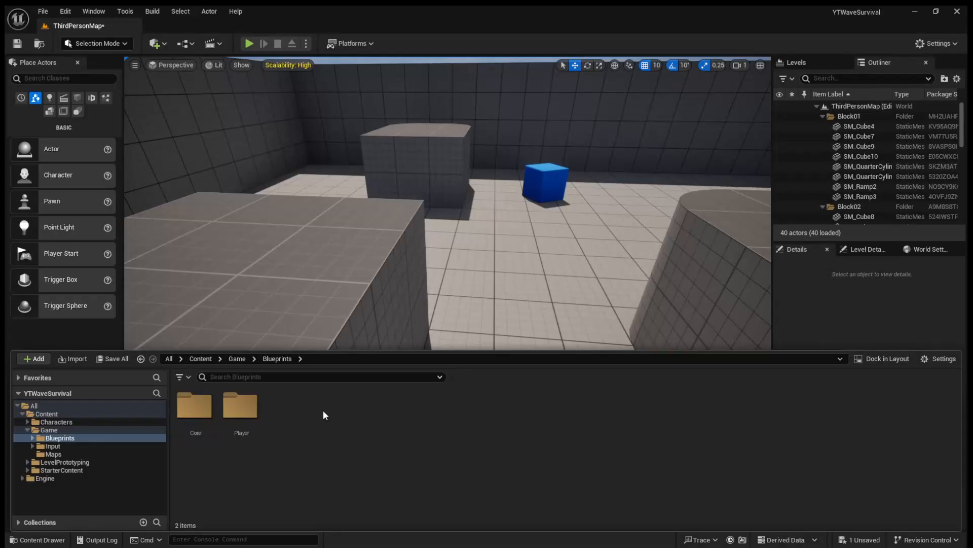
# Inspect the Maps folder and the Input/Actions folder holding IA_Jump, IA_Look and IA_Move
pyautogui.click(237, 359)
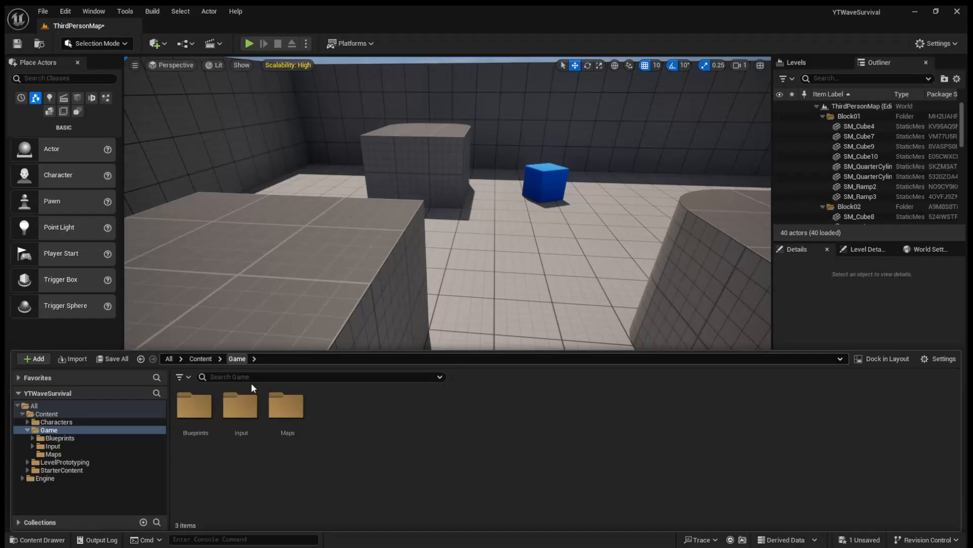
pyautogui.doubleClick(287, 407)
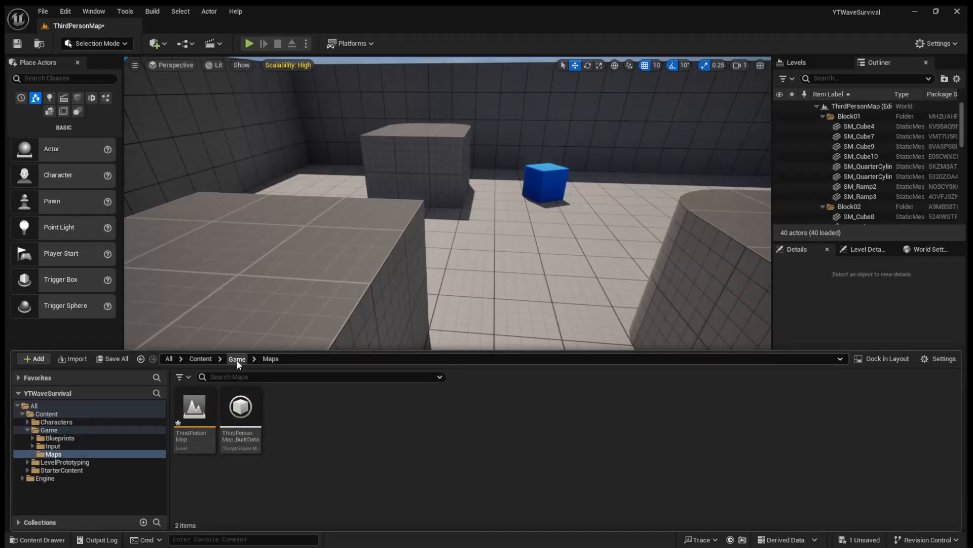
pyautogui.click(52, 446)
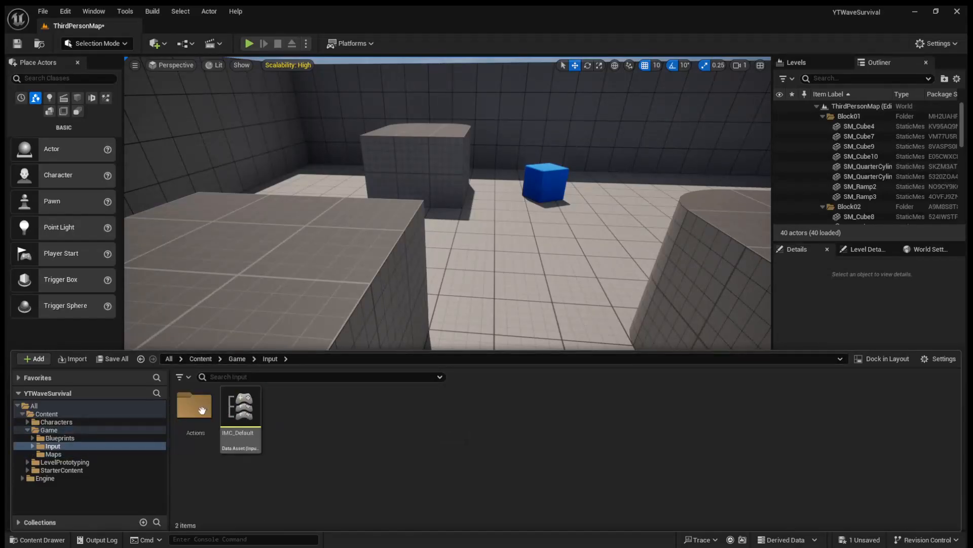
pyautogui.doubleClick(194, 406)
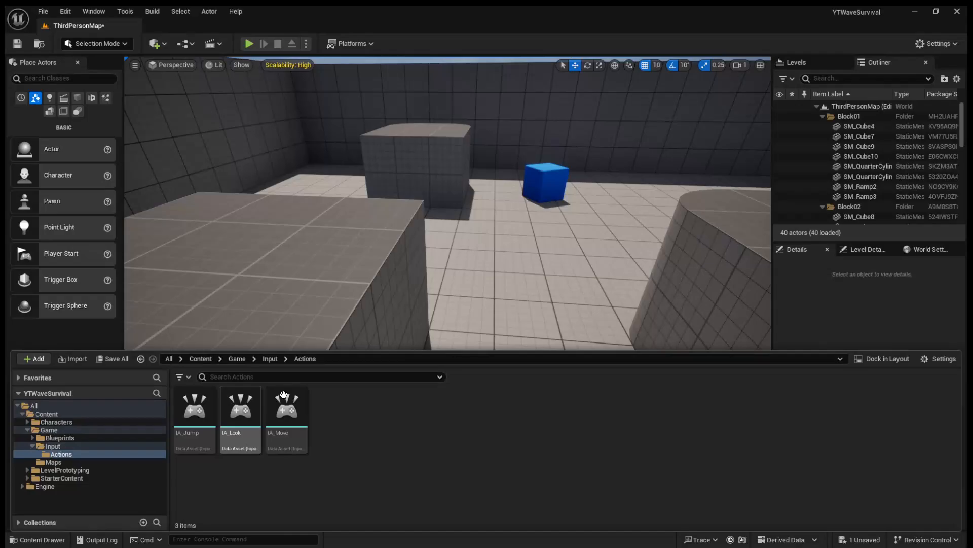
# Check the blueprint in Blueprints/Core and Blueprints/Player, then return to the Game folder
pyautogui.click(59, 438)
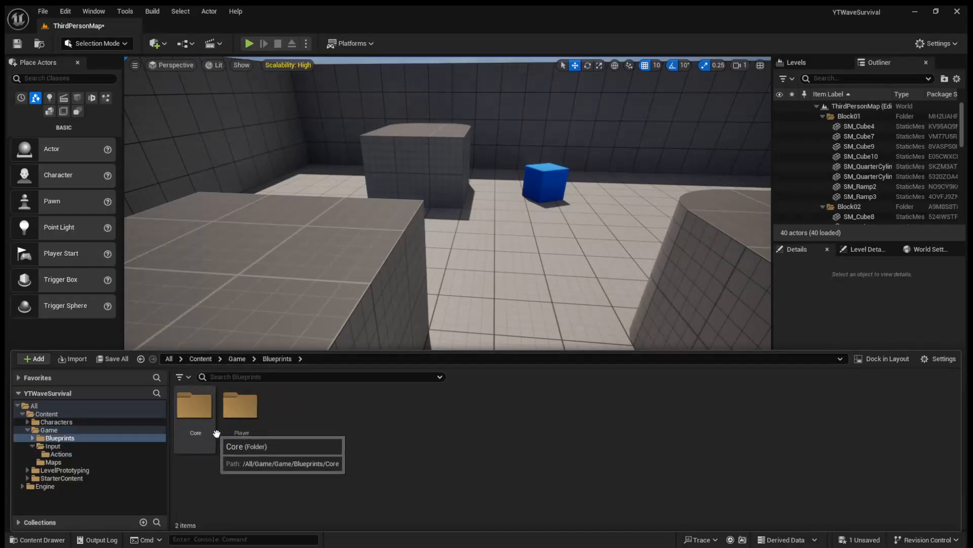
pyautogui.doubleClick(195, 404)
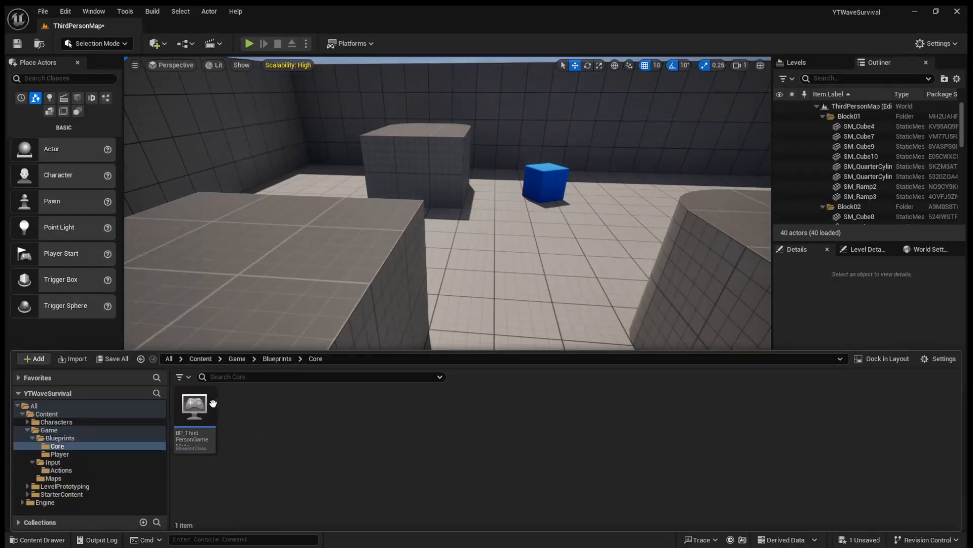
pyautogui.moveTo(285, 415)
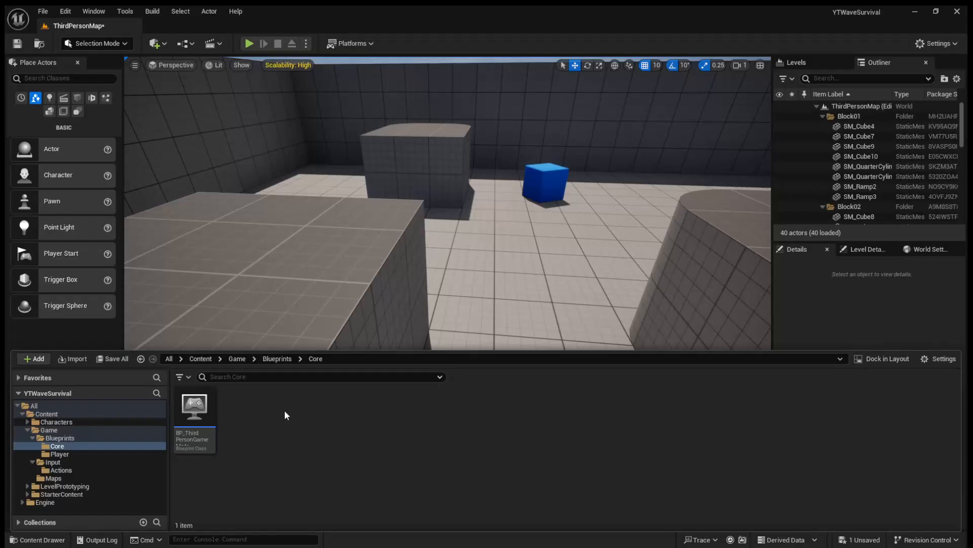
pyautogui.click(277, 359)
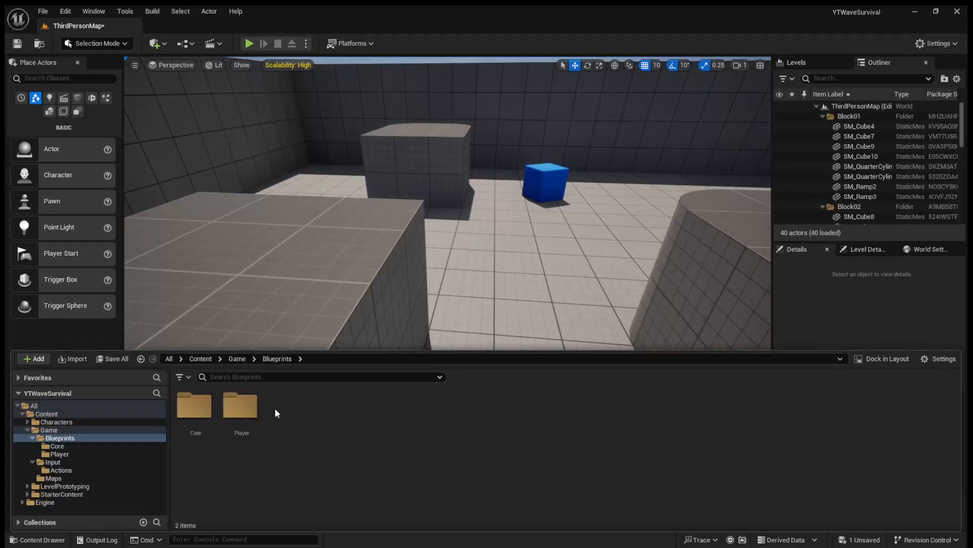
pyautogui.doubleClick(241, 406)
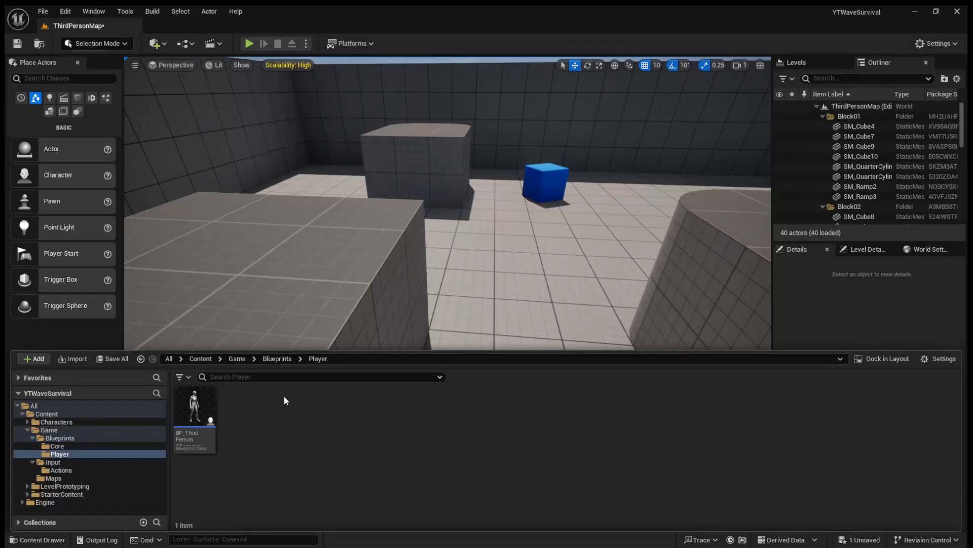
pyautogui.click(277, 359)
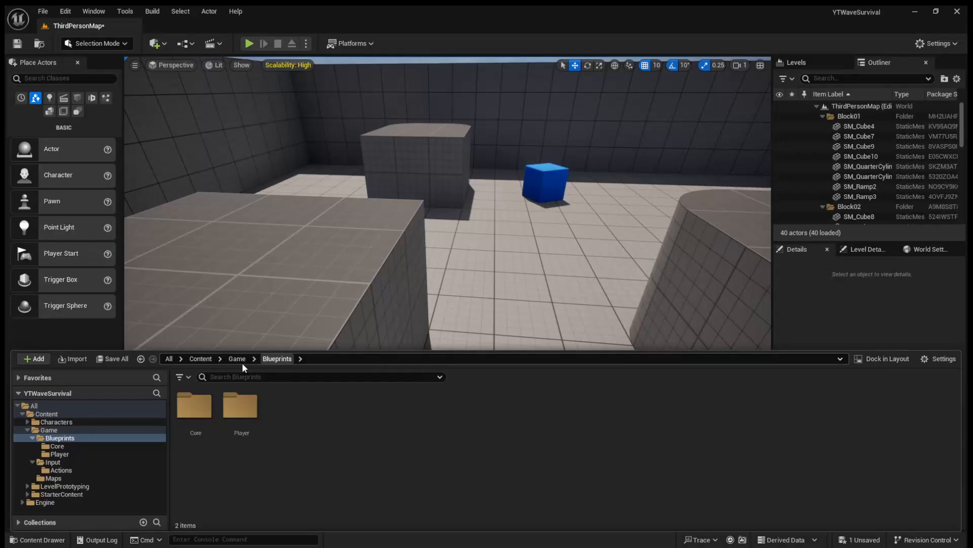
pyautogui.click(237, 359)
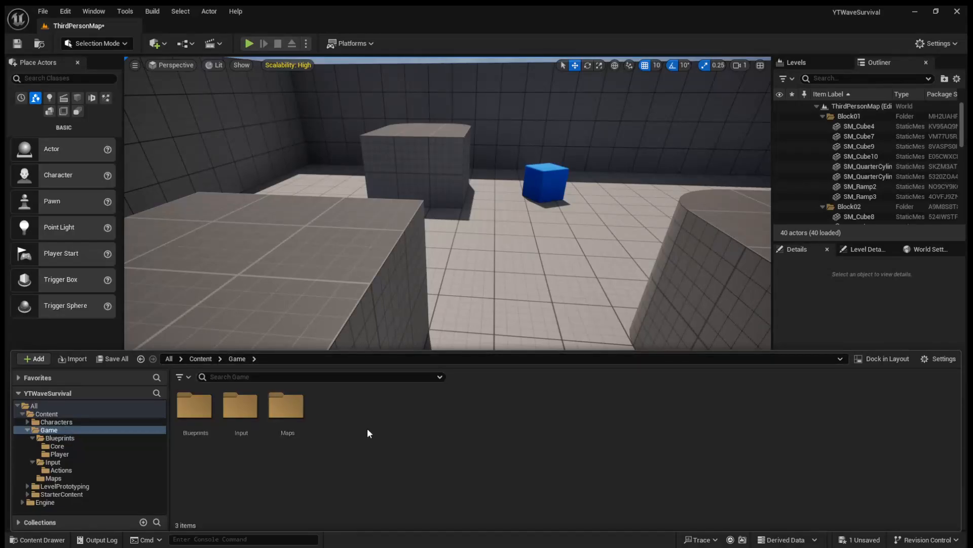